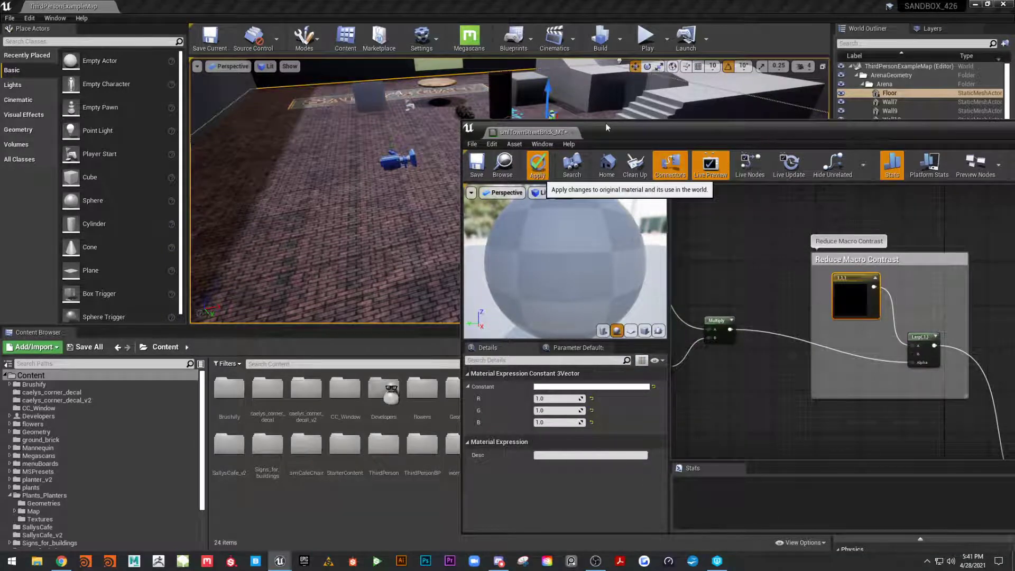
# Apply the material to the floor and confirm the 0.104167 grey Reduce Macro Contrast colour.
pyautogui.click(537, 165)
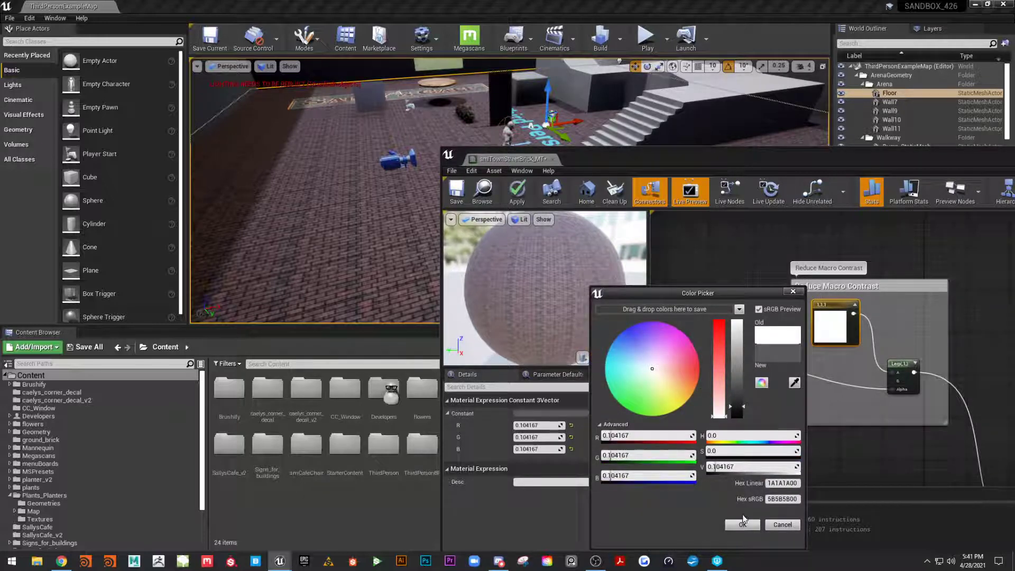
pyautogui.click(742, 524)
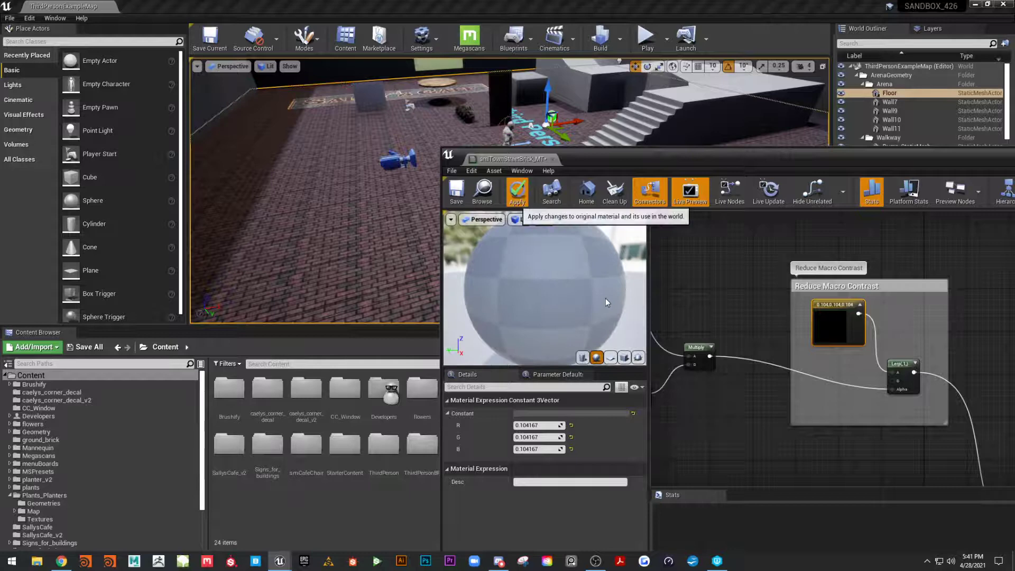
pyautogui.moveTo(589, 158)
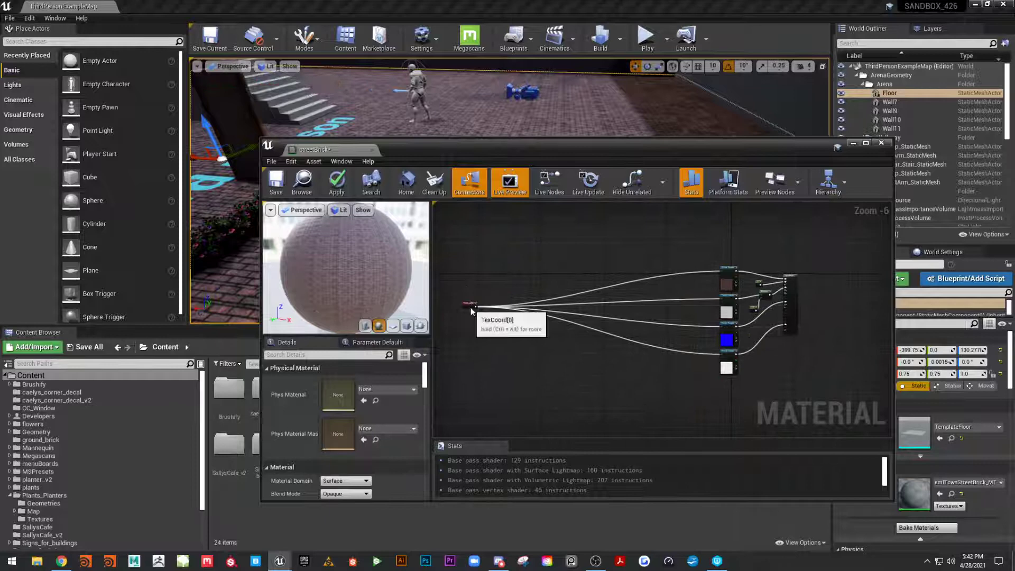
# Set the TexCoord node's U and V tiling to 16, then pick TextureCoordinate from a palette search.
pyautogui.click(453, 287)
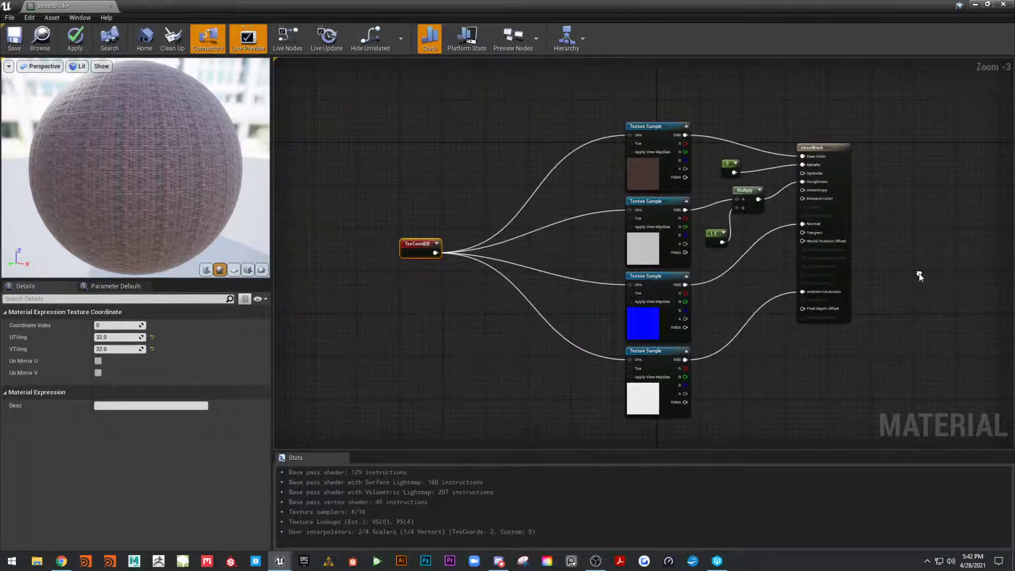
pyautogui.moveTo(839, 214)
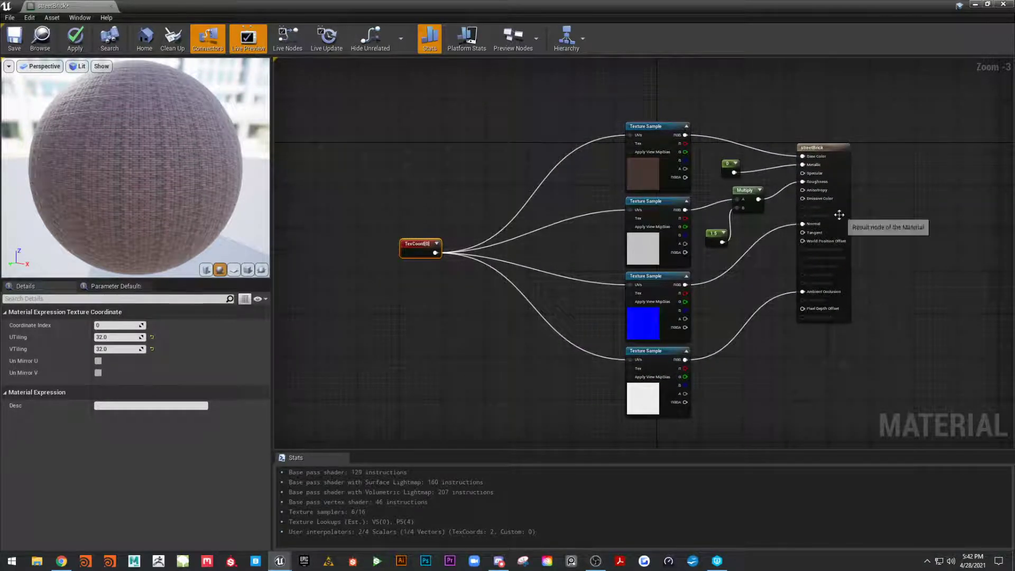
pyautogui.moveTo(628, 266)
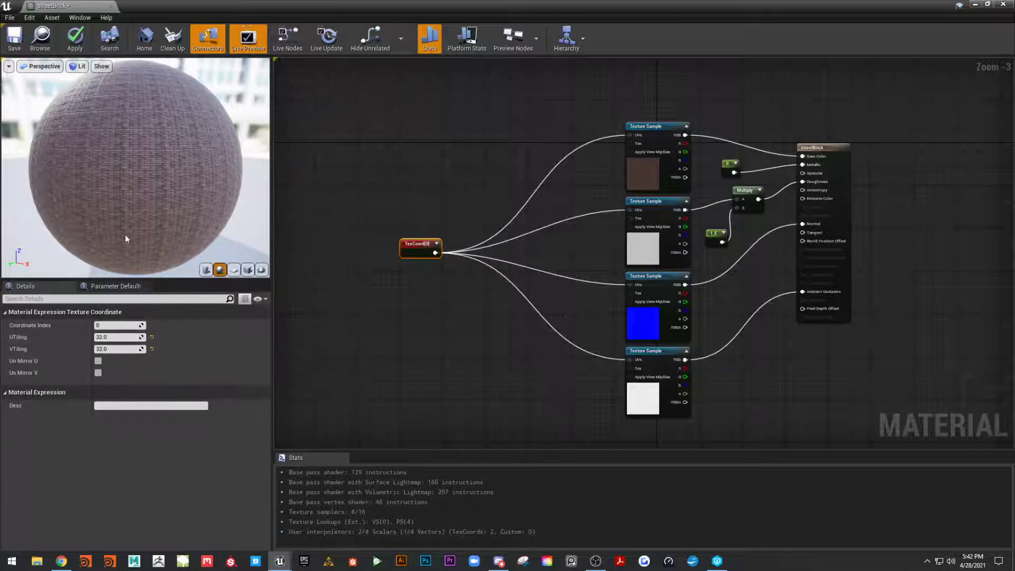
pyautogui.tripleClick(119, 337)
pyautogui.write('tex')
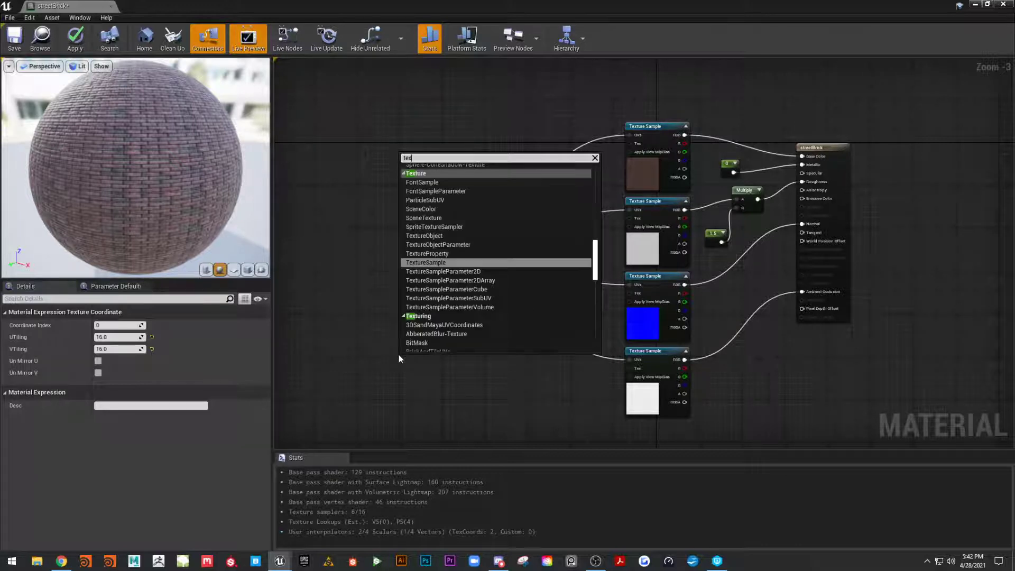
pyautogui.write('ture')
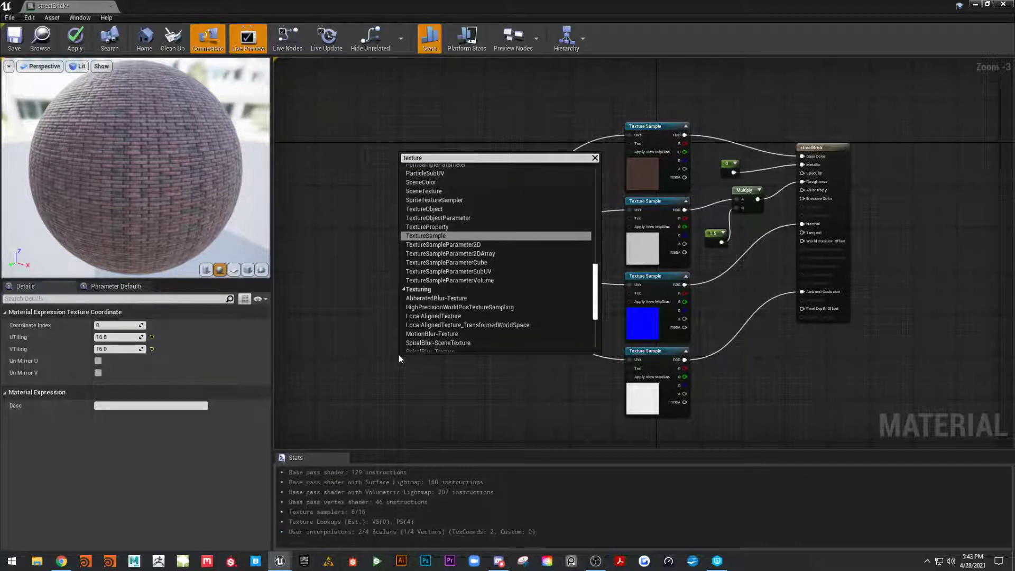
pyautogui.write('C')
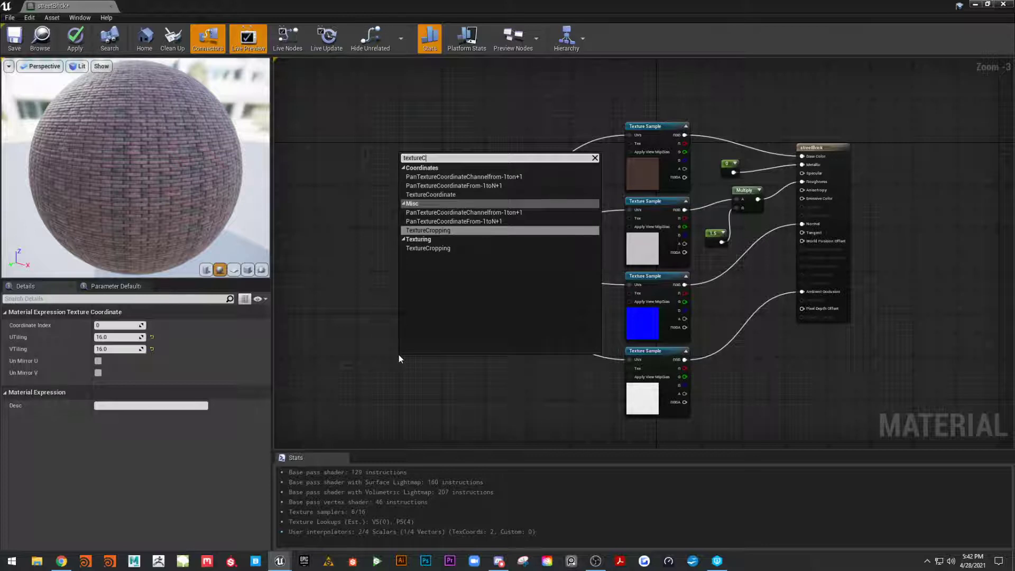
pyautogui.click(430, 194)
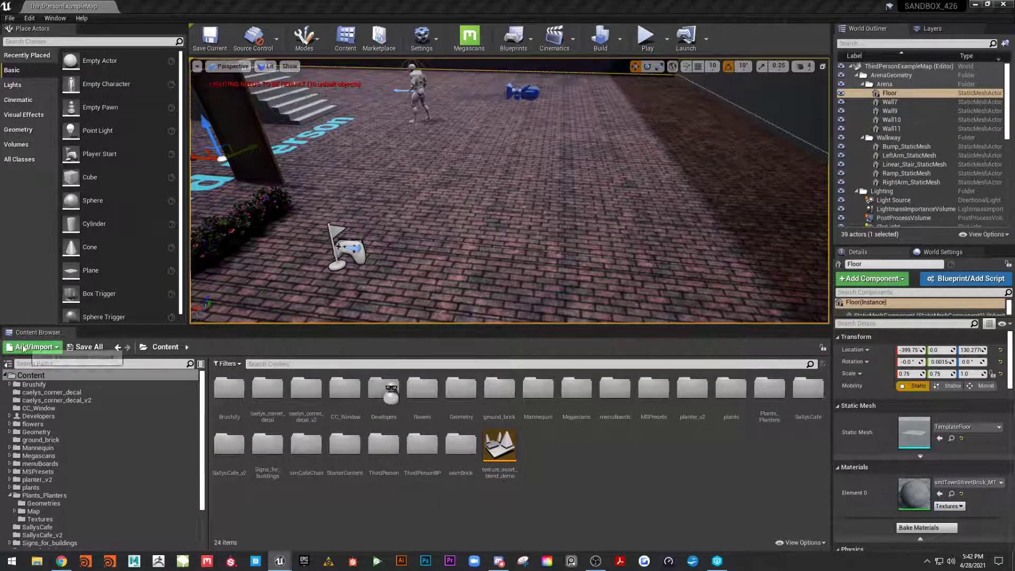
# Add the Starter Content pack via Add Feature or Content Pack and close the dialog.
pyautogui.click(33, 347)
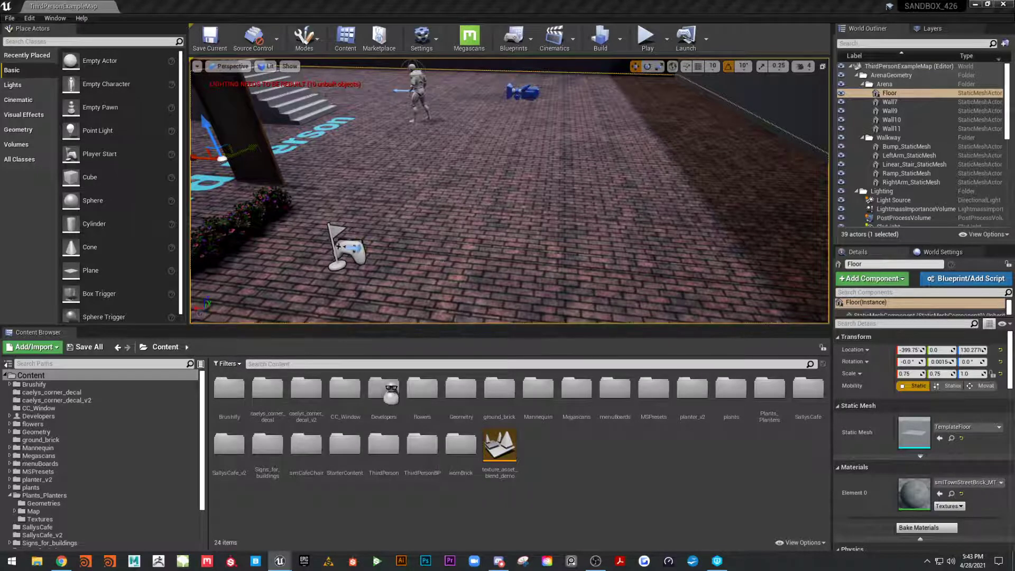
pyautogui.click(31, 346)
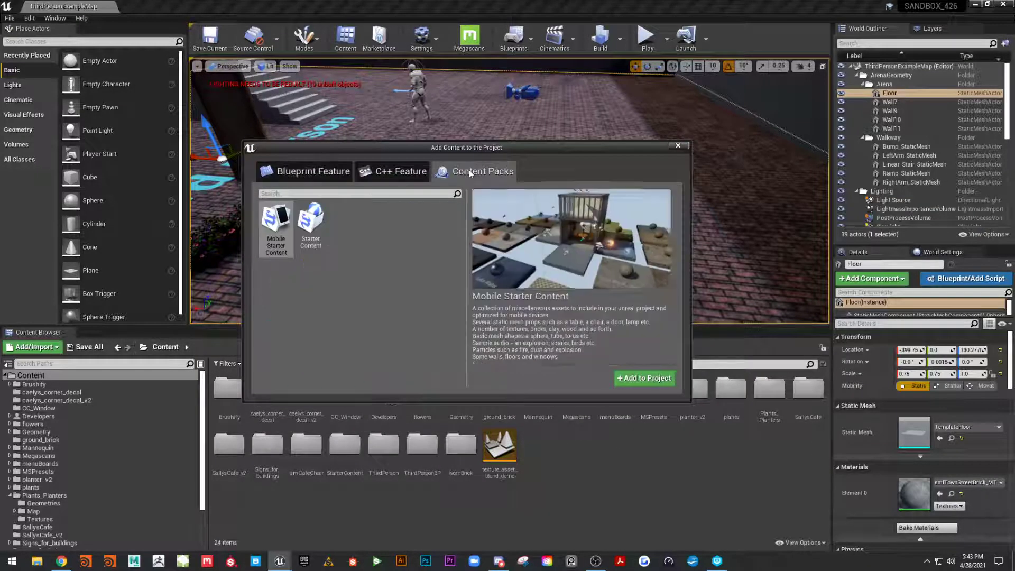
pyautogui.click(310, 227)
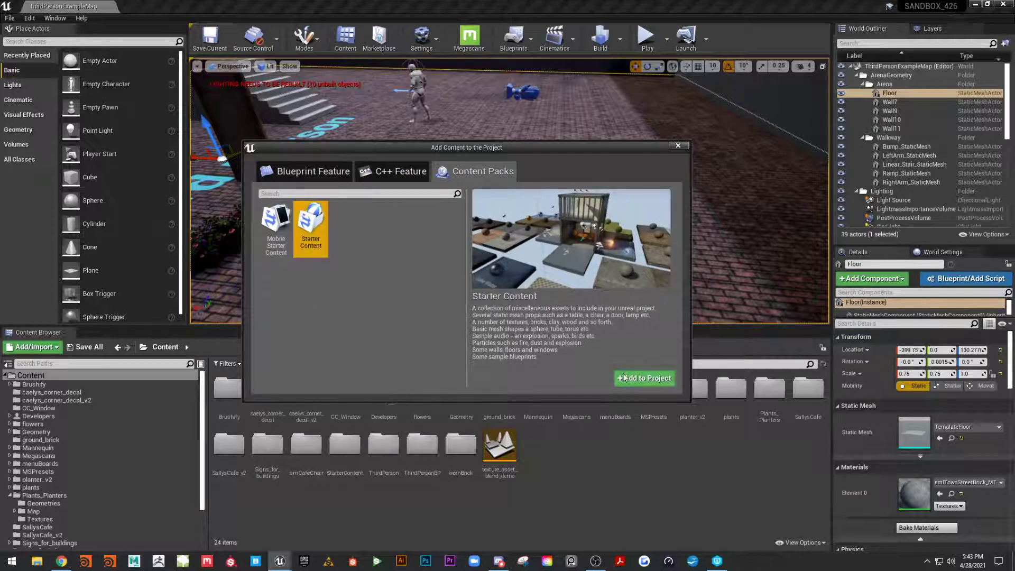
pyautogui.click(644, 378)
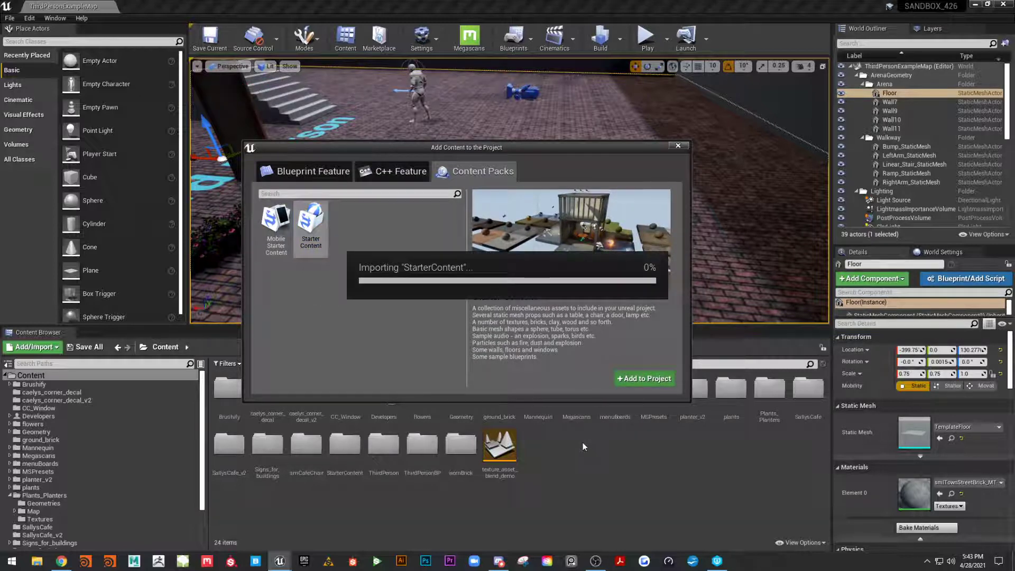
pyautogui.moveTo(617, 470)
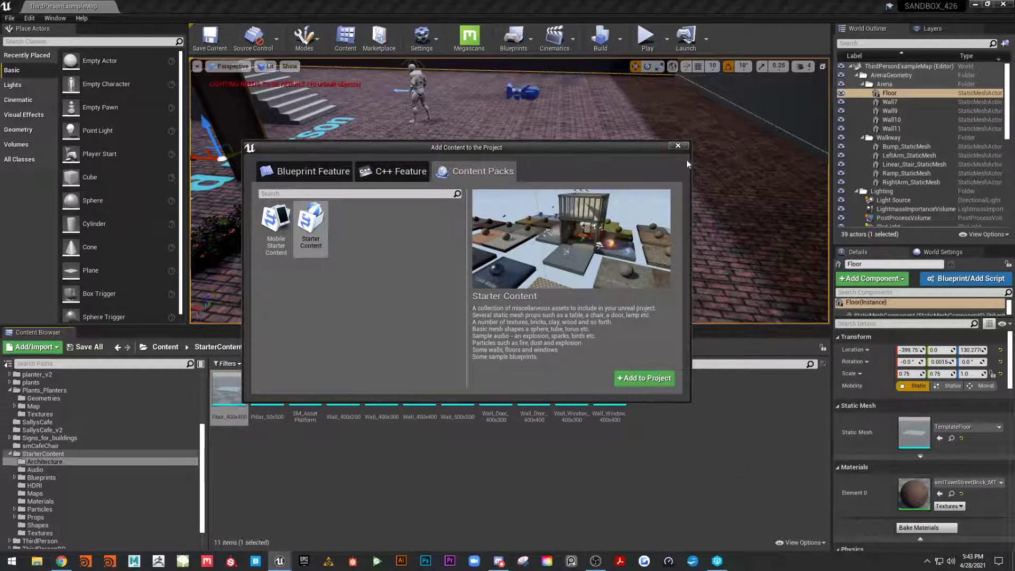
pyautogui.click(679, 145)
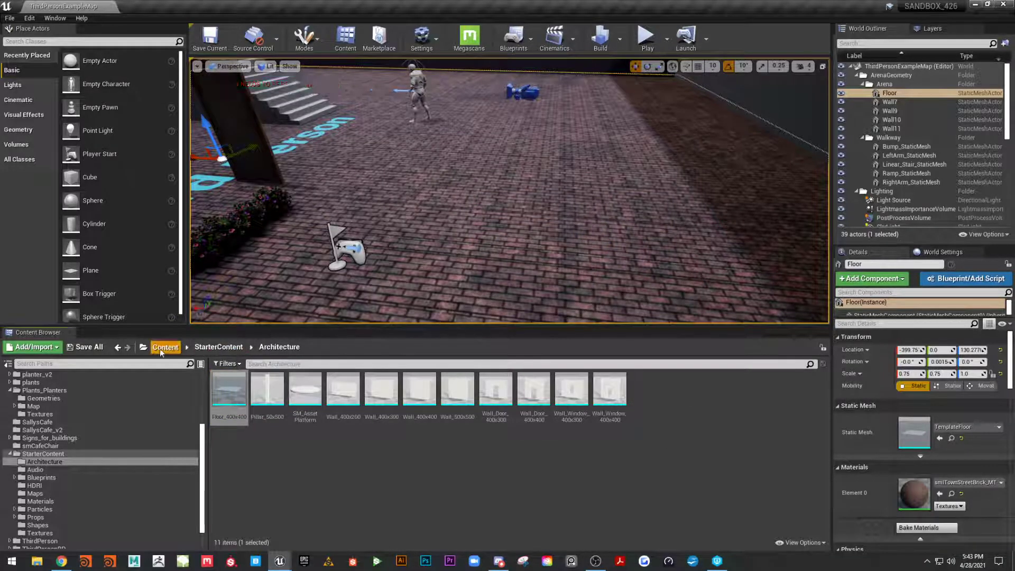
# Browse to StarterContent > Materials and open M_Metal_Gold to inspect its graph.
pyautogui.click(165, 347)
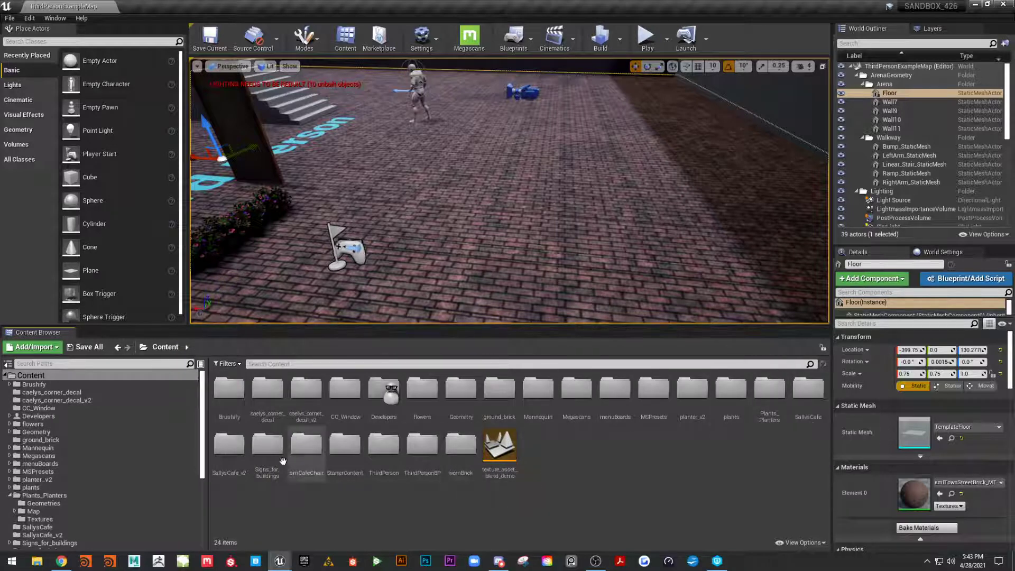
pyautogui.doubleClick(346, 450)
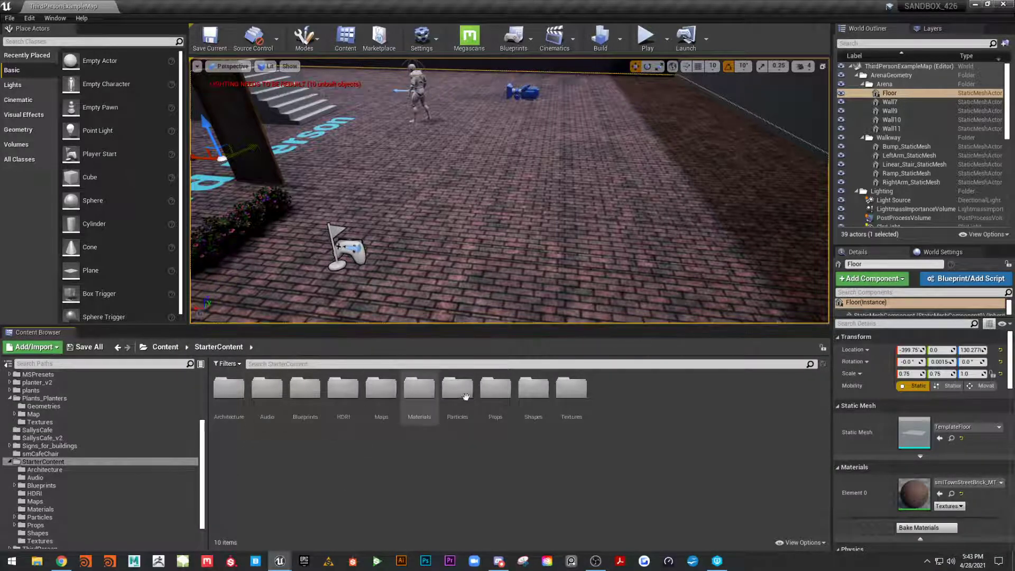
pyautogui.doubleClick(419, 393)
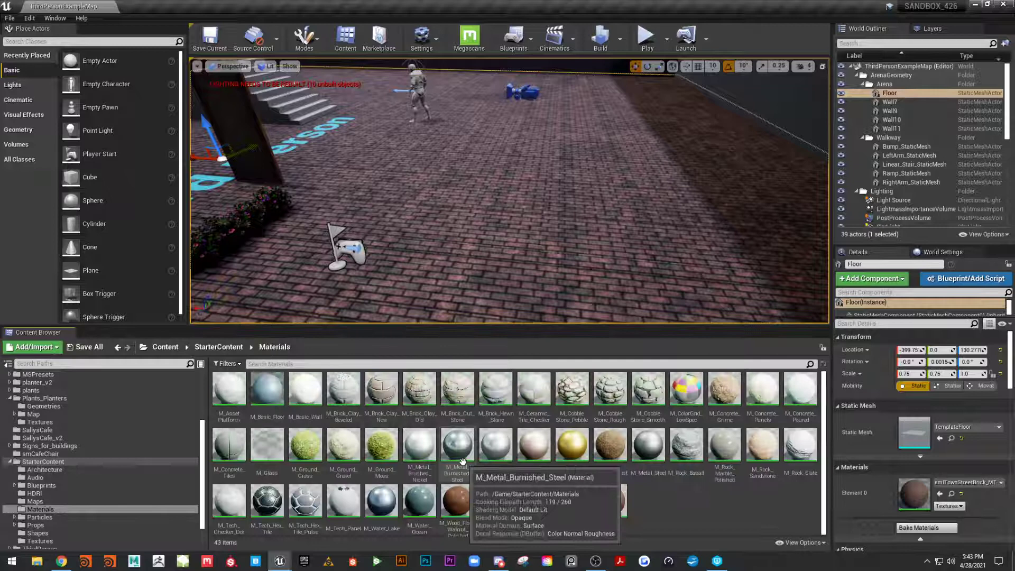
pyautogui.moveTo(557, 450)
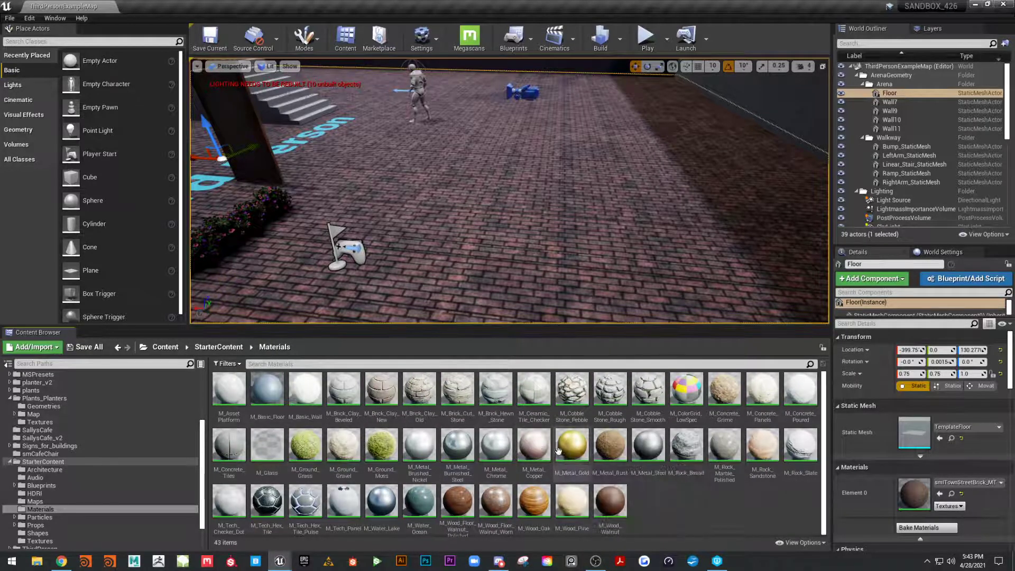
pyautogui.click(571, 447)
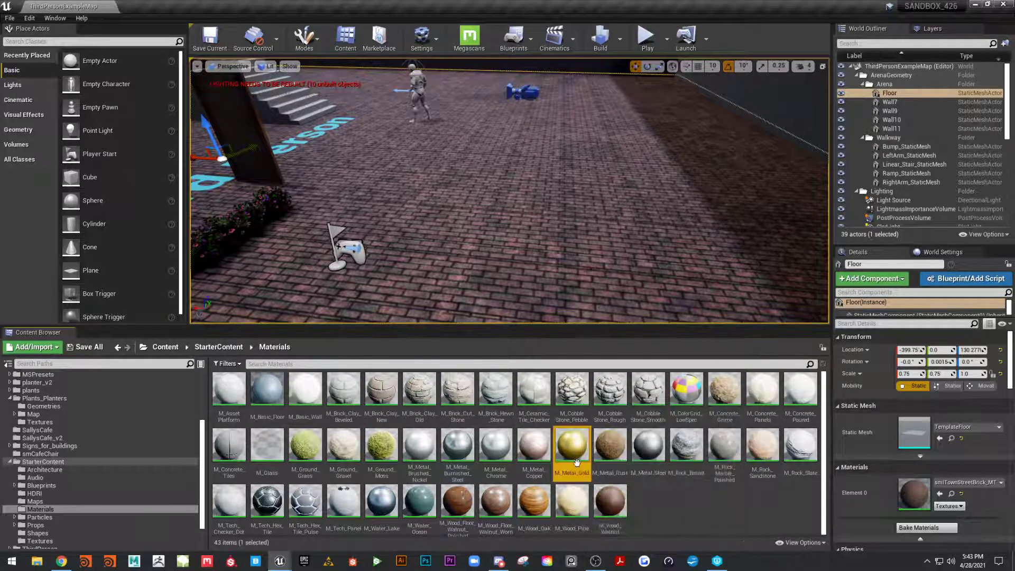
pyautogui.doubleClick(571, 450)
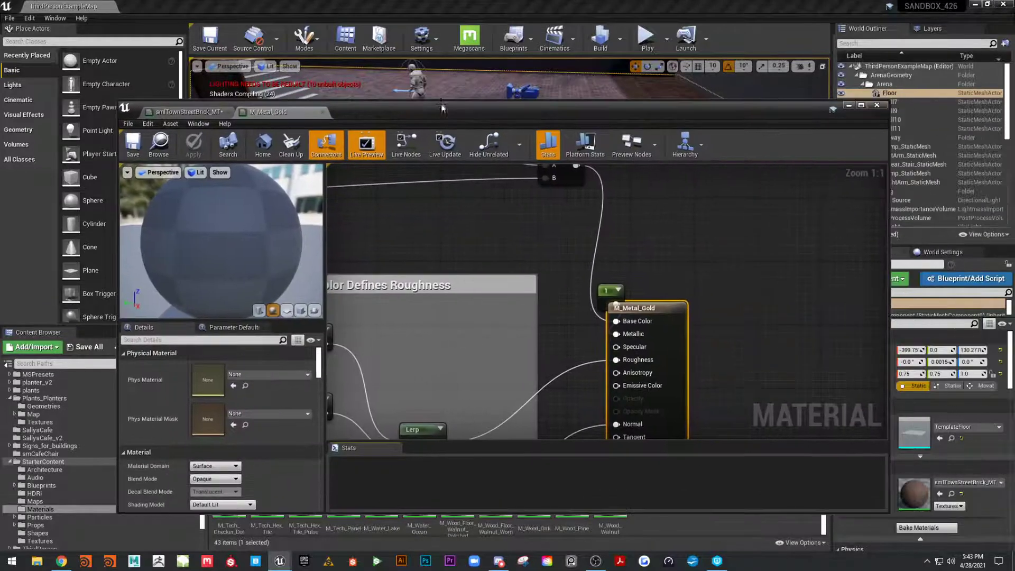
pyautogui.scroll(-3)
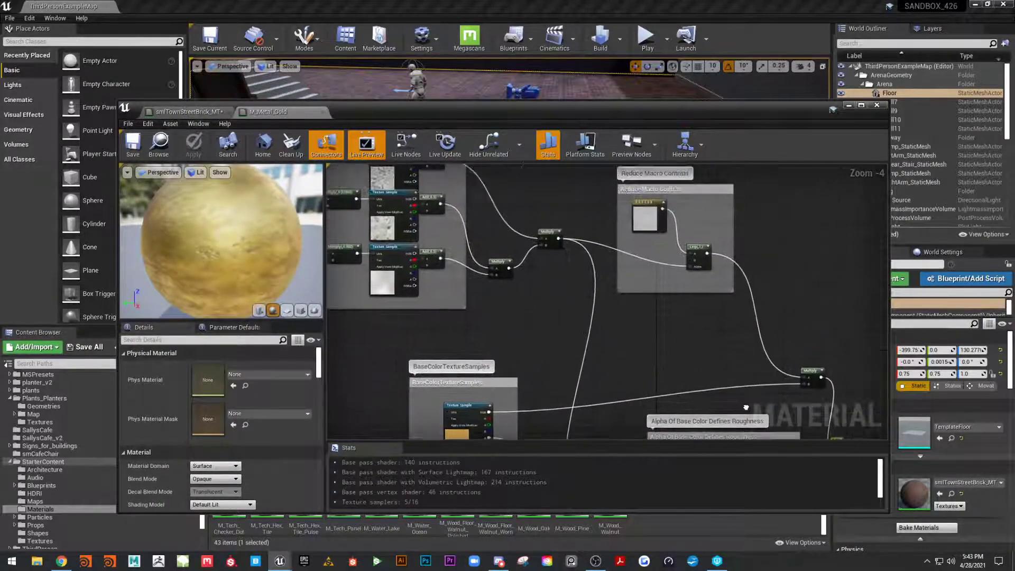
pyautogui.scroll(-3)
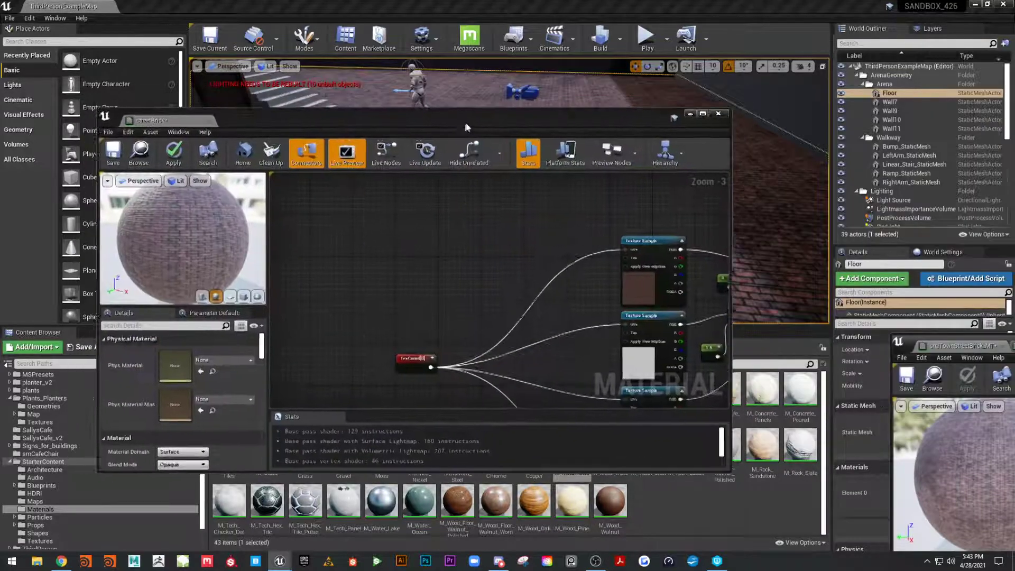
# Maximize the material editor, check the new Multiply node, and select the TexCoord node for wiring.
pyautogui.click(702, 114)
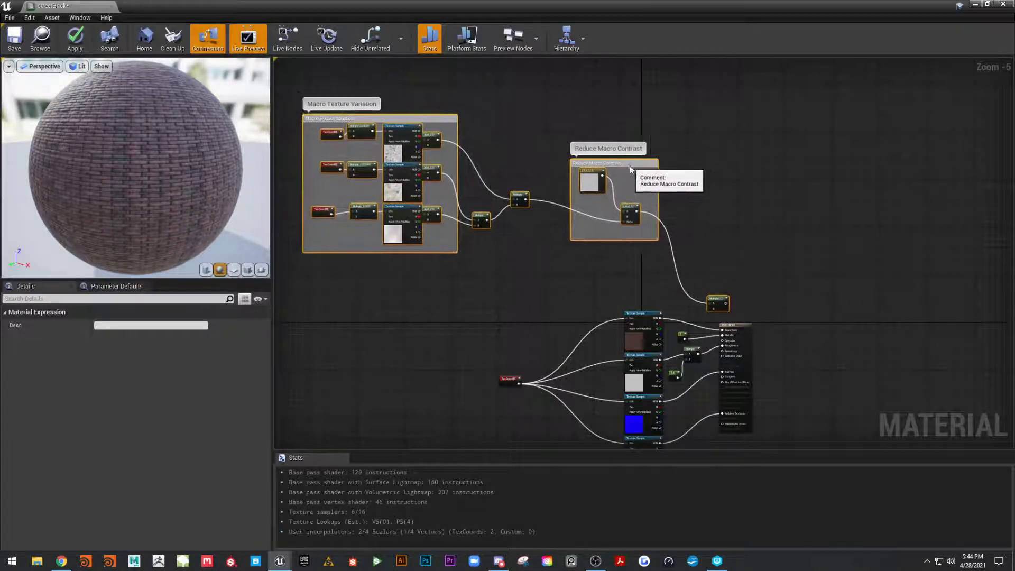
pyautogui.scroll(3)
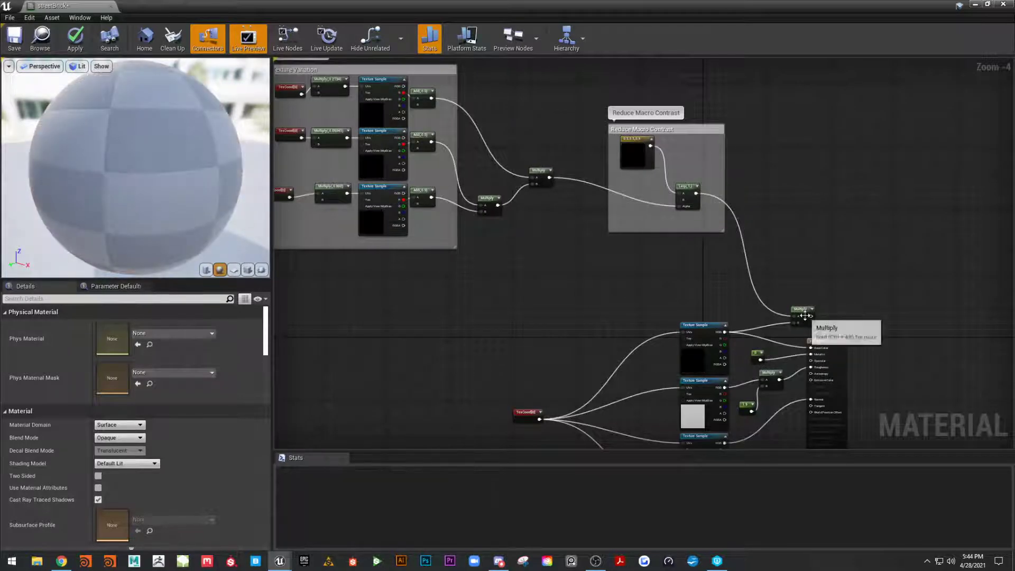
pyautogui.click(745, 285)
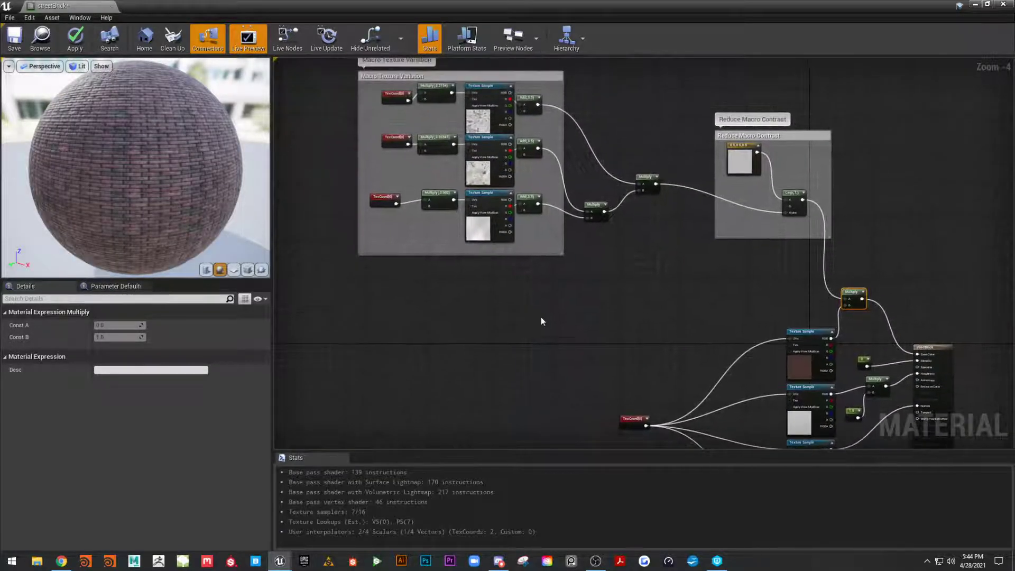
pyautogui.scroll(-3)
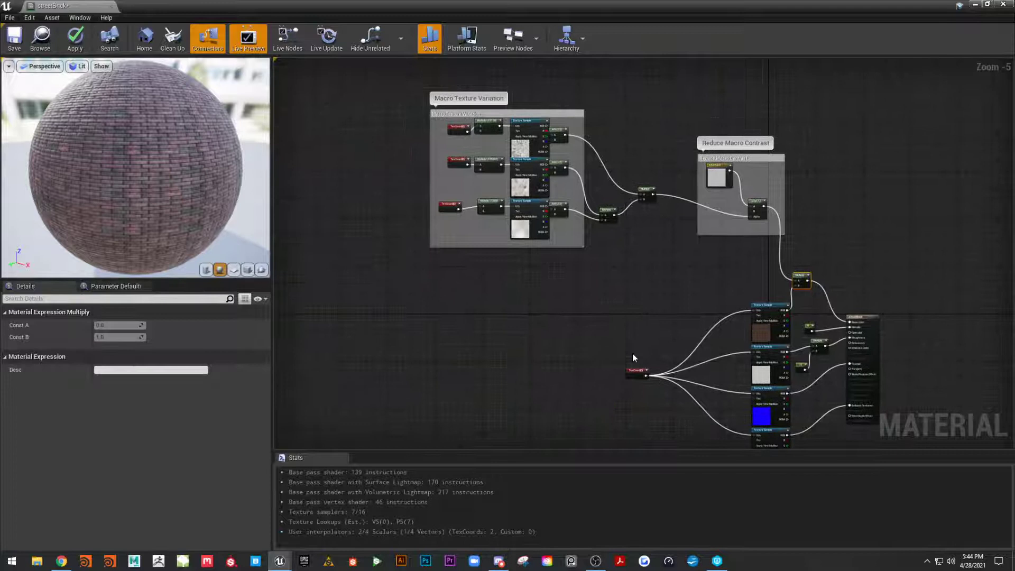
pyautogui.click(444, 327)
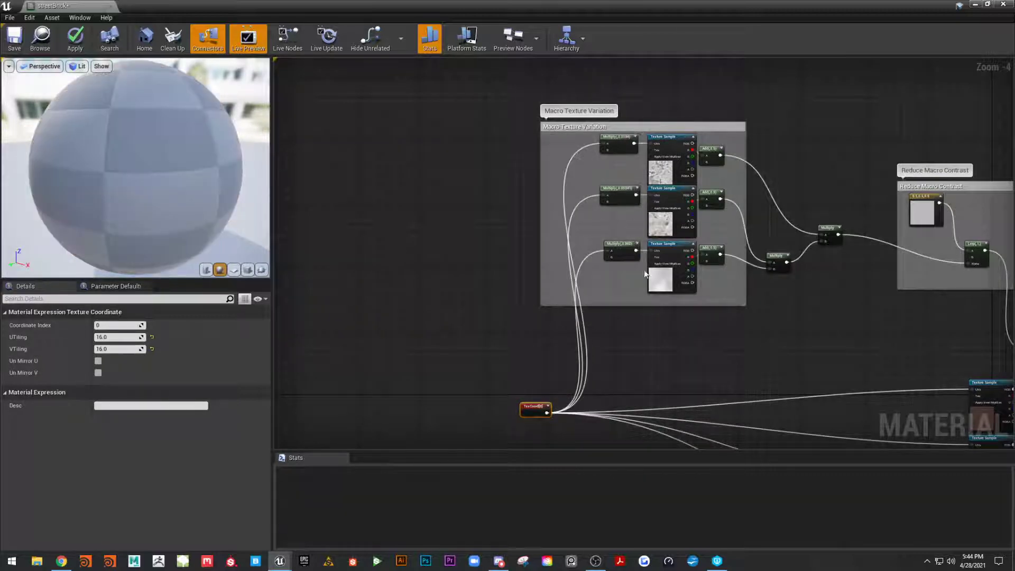
# Set the Reduce Macro Contrast Constant3Vector to 0.036458 grey and deselect it.
pyautogui.click(75, 38)
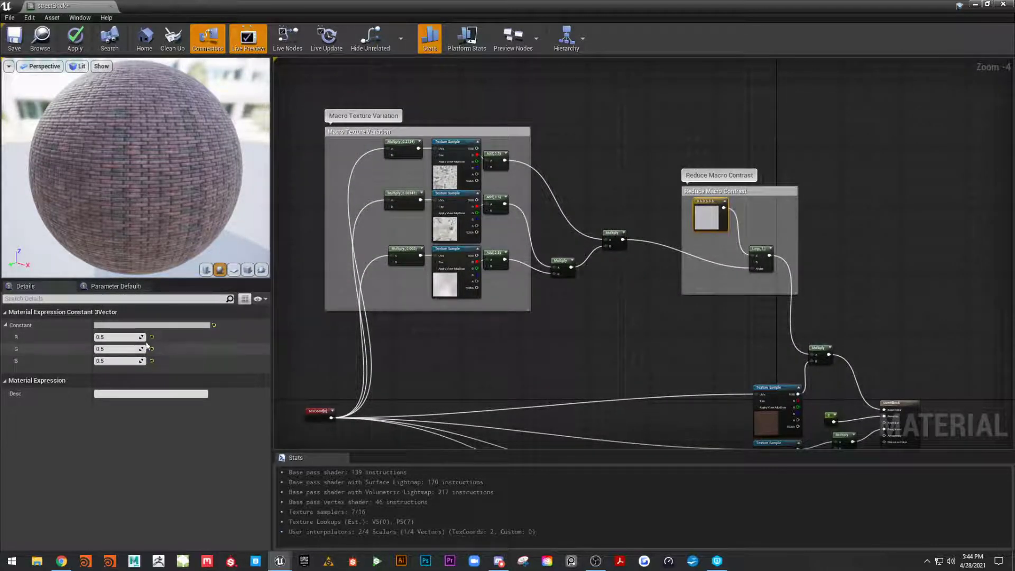
pyautogui.click(153, 324)
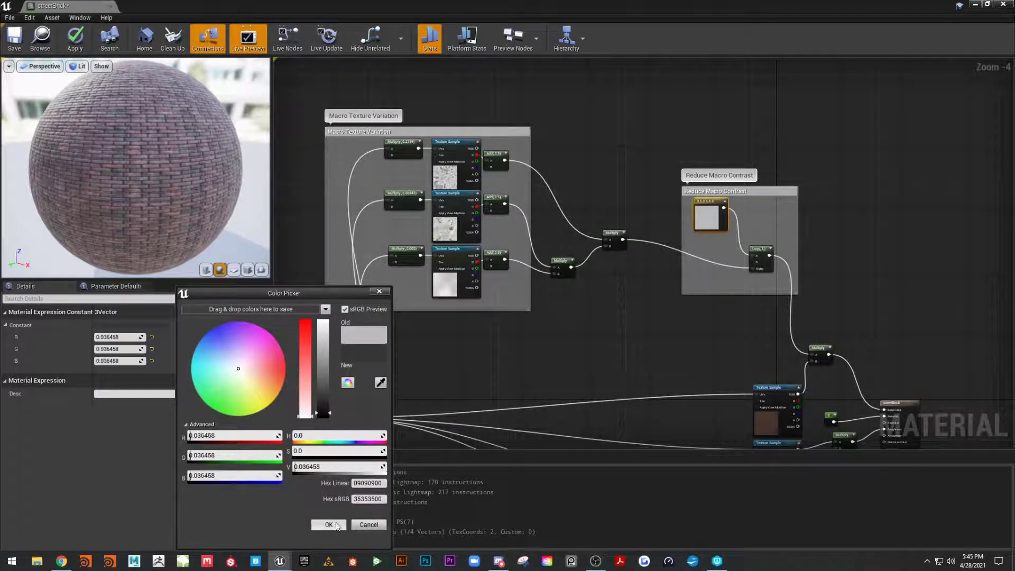
pyautogui.click(329, 524)
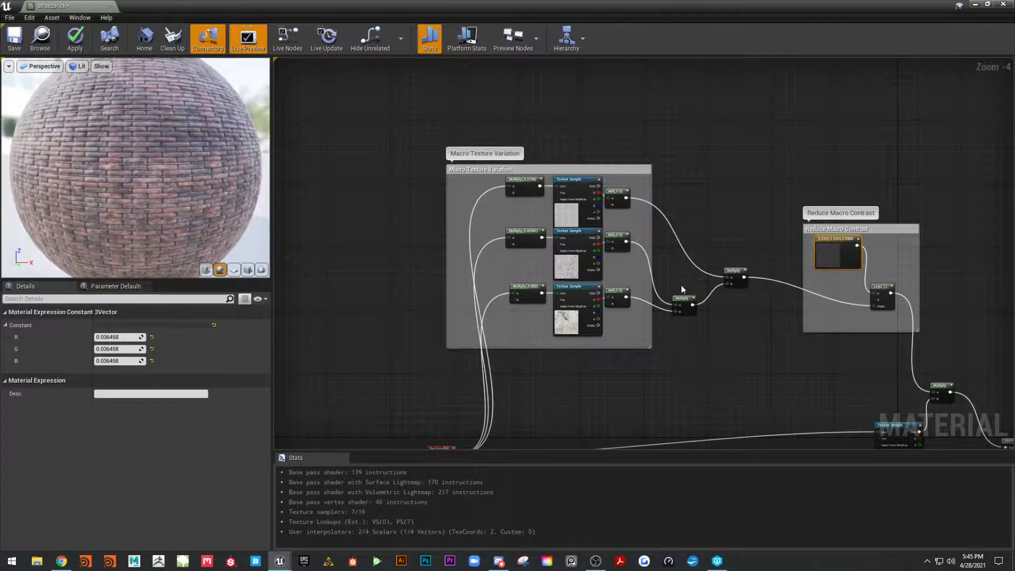
pyautogui.moveTo(596, 193)
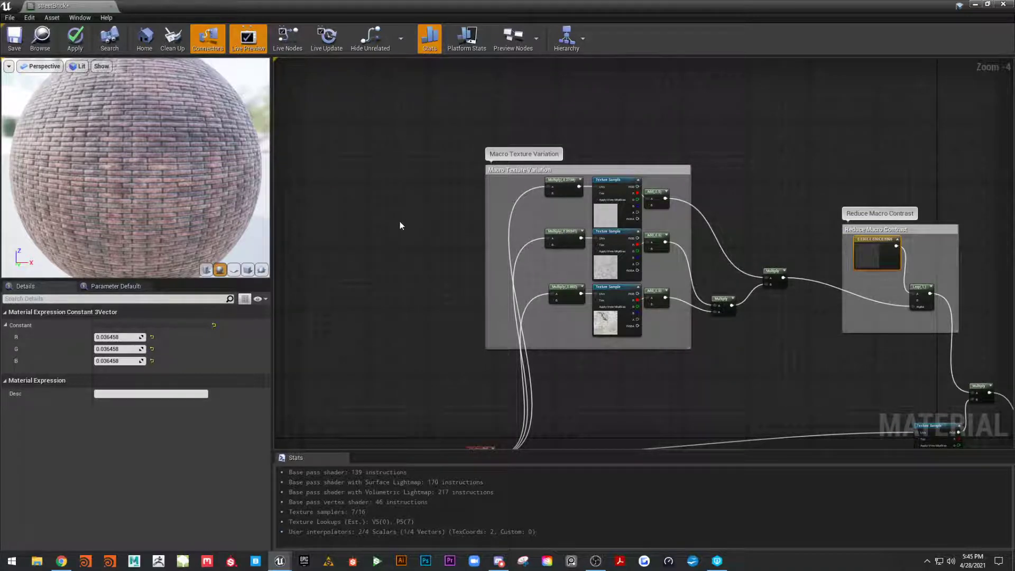
pyautogui.click(398, 231)
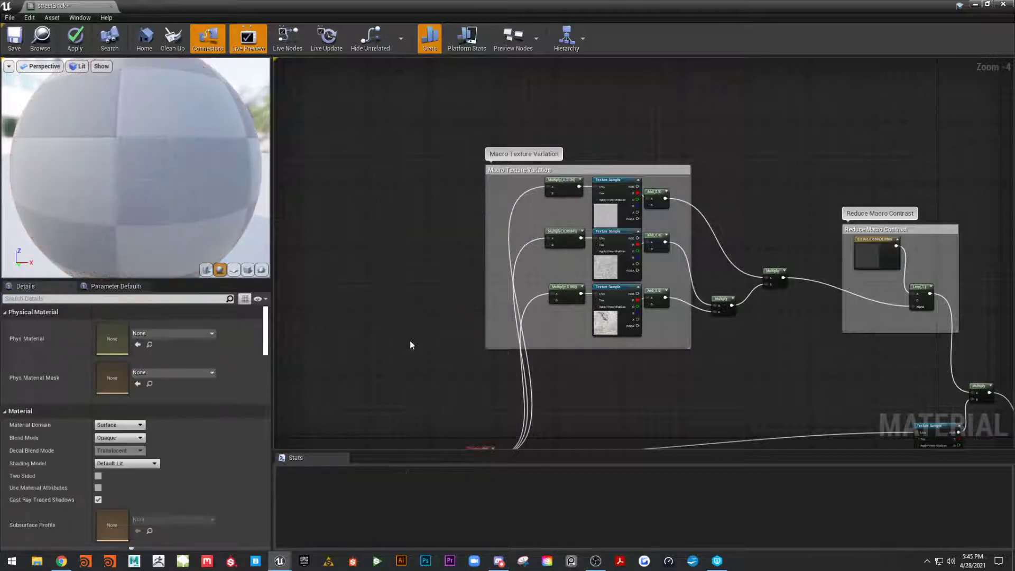
# Apply the darkened streetBrick material changes in the Material Editor.
pyautogui.click(75, 39)
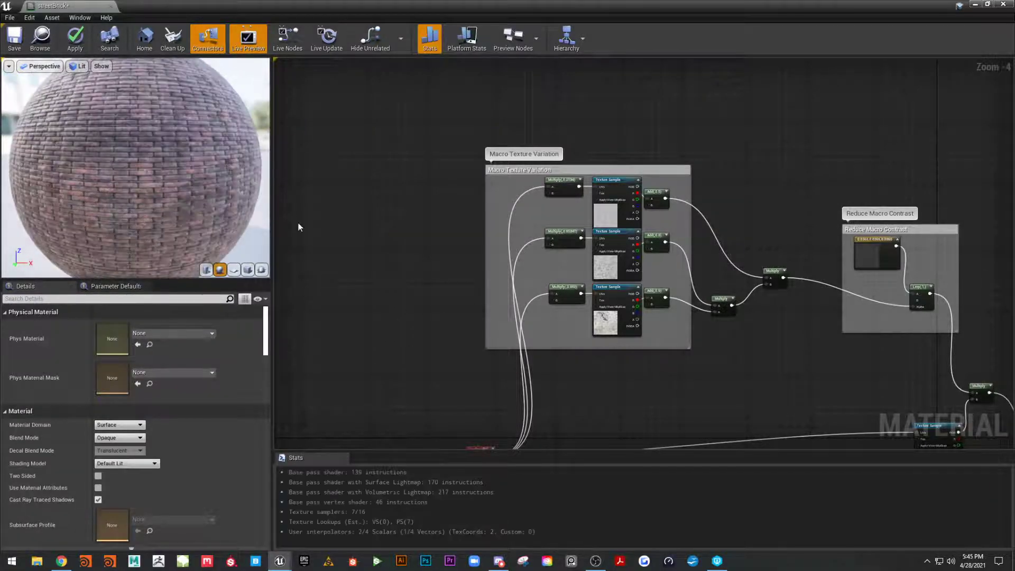
pyautogui.scroll(-3)
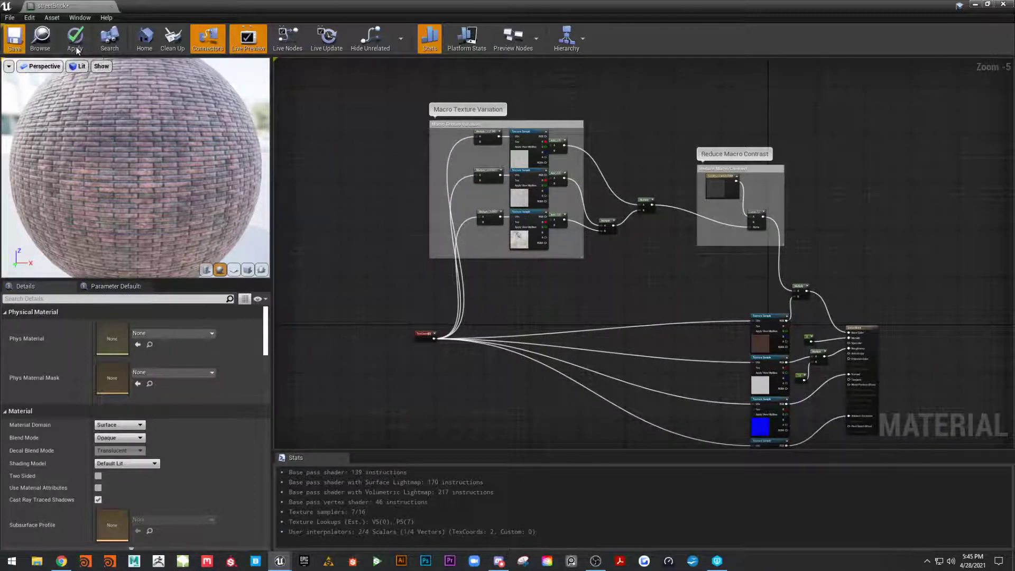
pyautogui.click(13, 39)
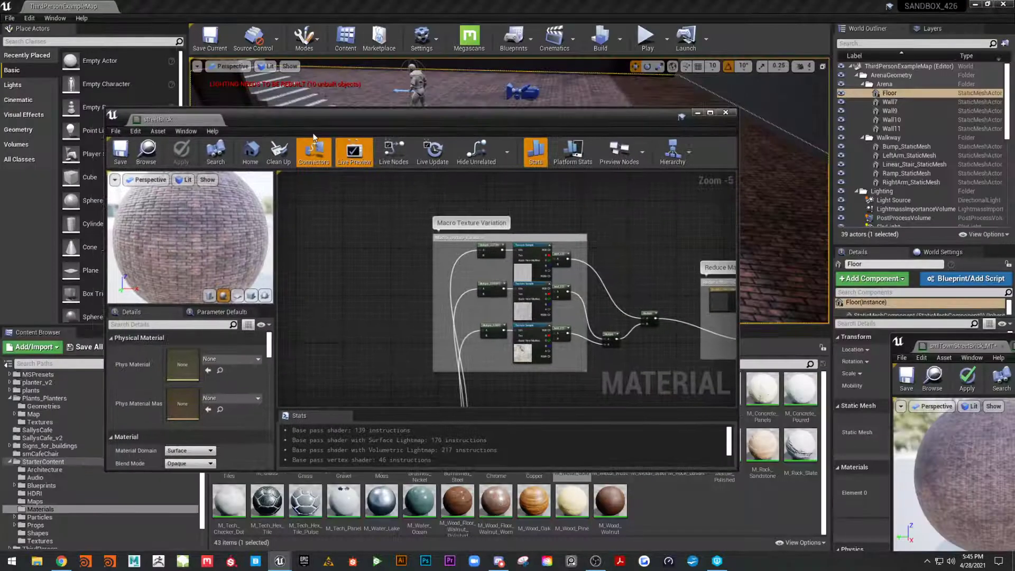
# Search Content for 'st' and select the streetBrick material for the floor.
pyautogui.click(725, 112)
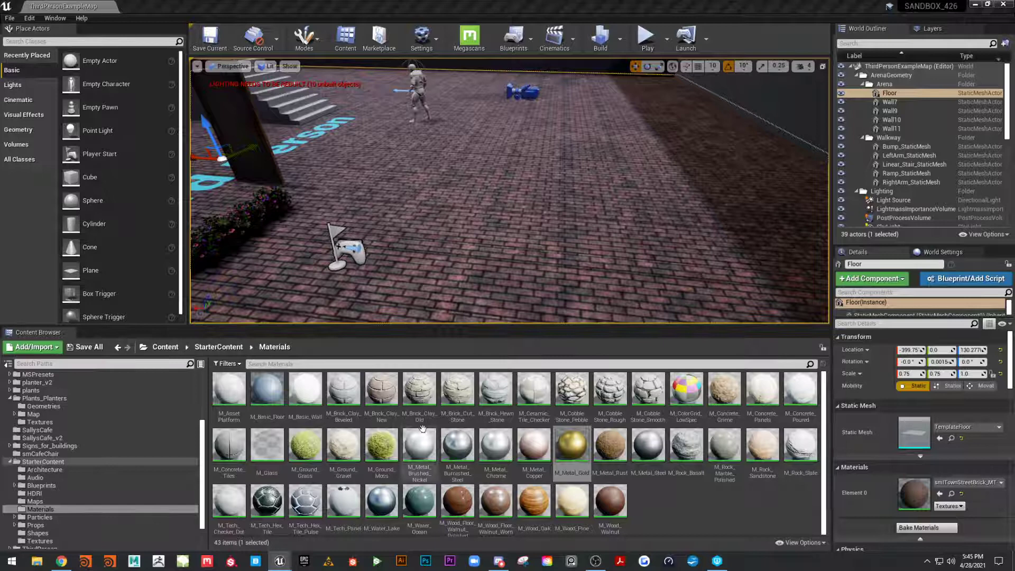
pyautogui.click(165, 347)
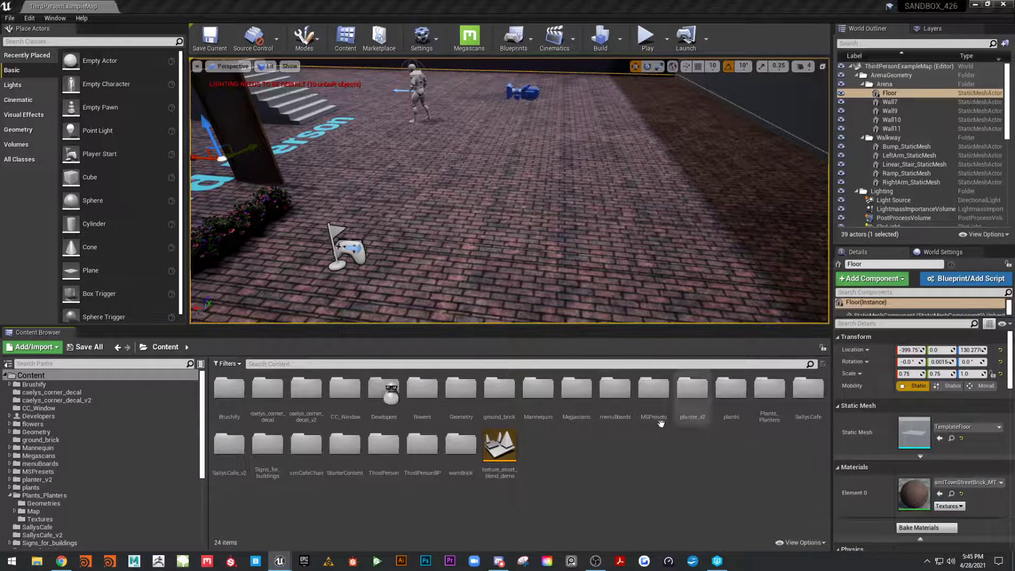
pyautogui.write('street')
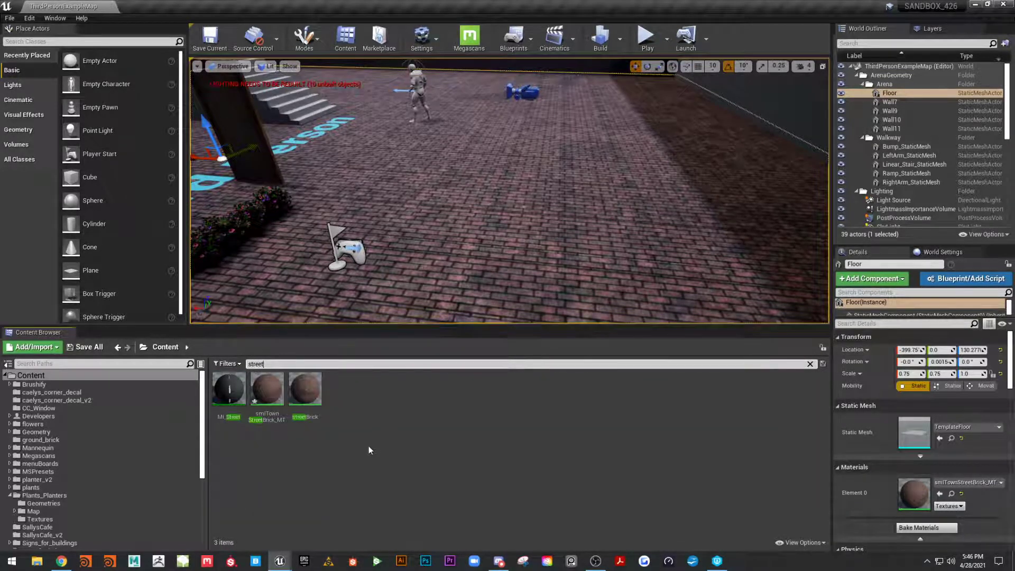
pyautogui.click(305, 389)
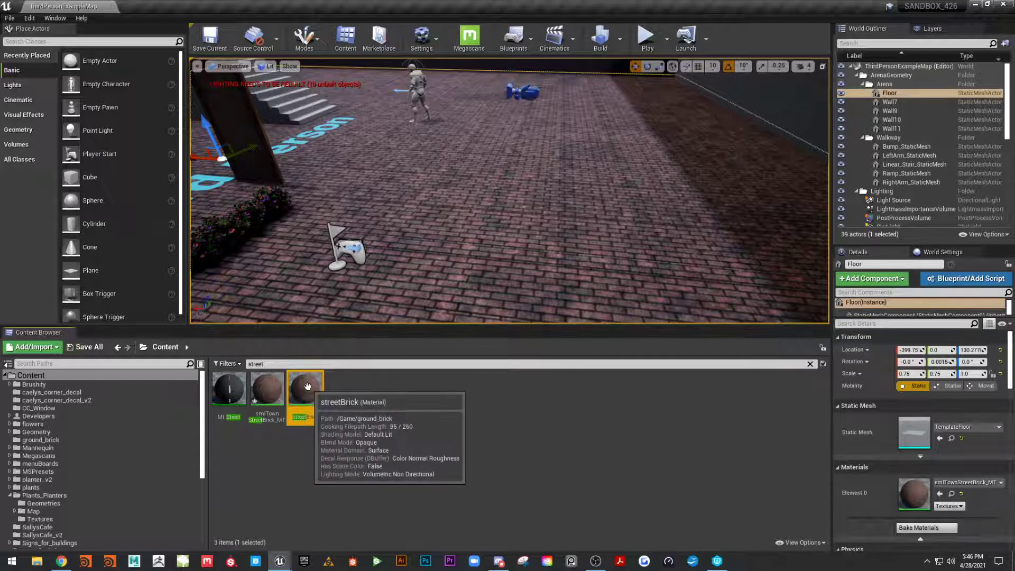
pyautogui.click(305, 389)
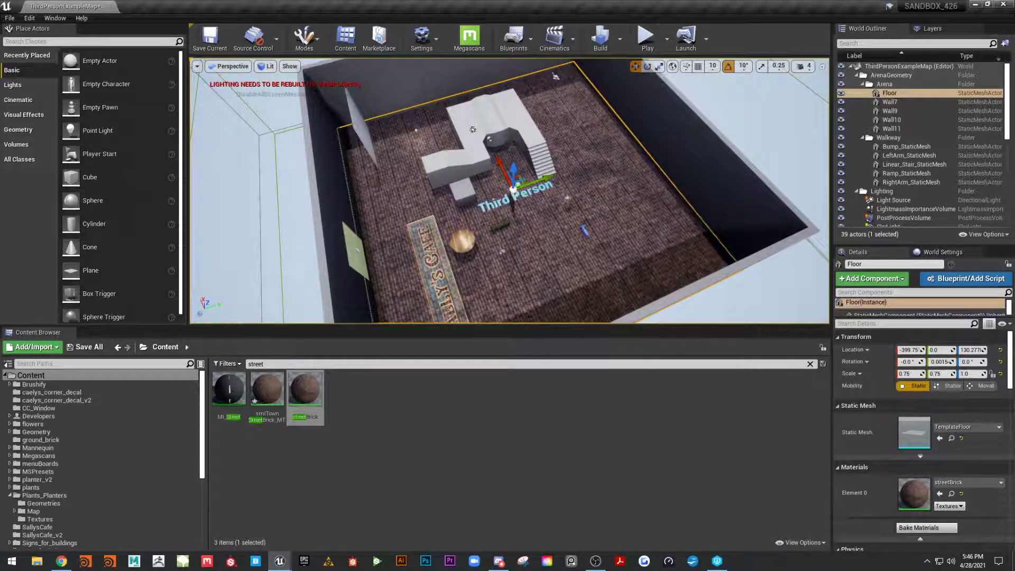
# Reopen streetBrick, check the albedo texture sample, and zoom out over the whole graph.
pyautogui.doubleClick(306, 389)
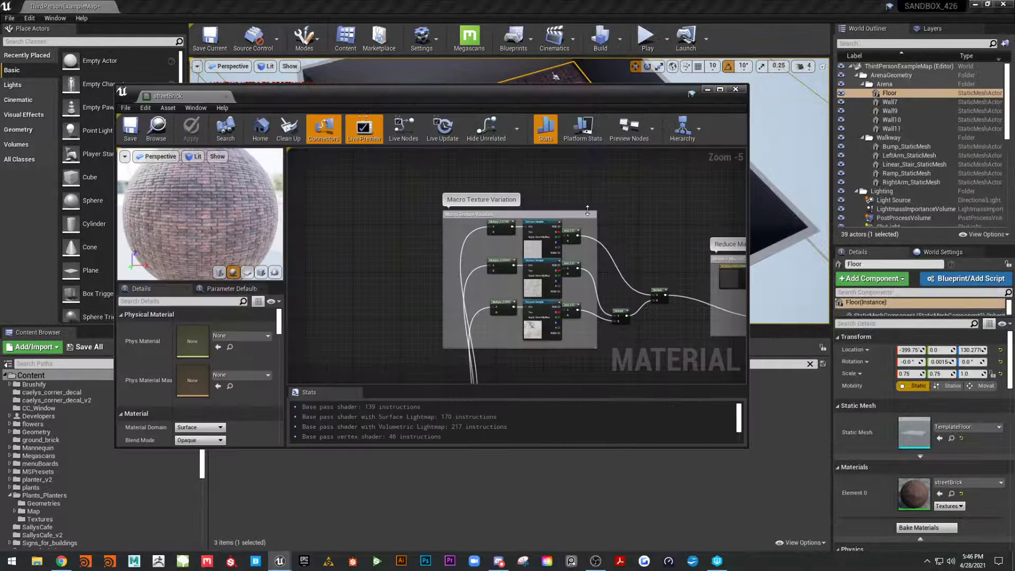
pyautogui.scroll(-3)
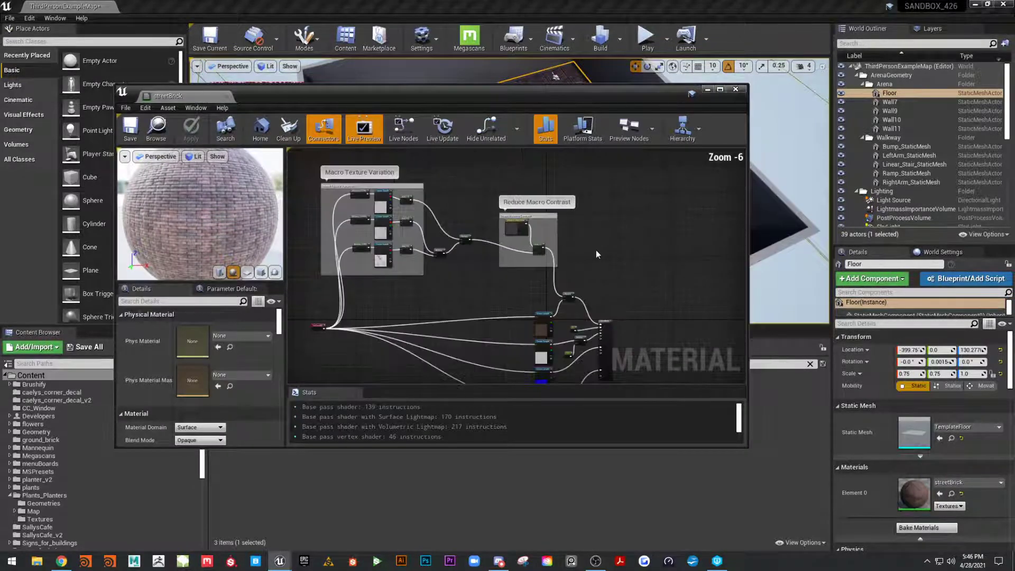
pyautogui.click(470, 249)
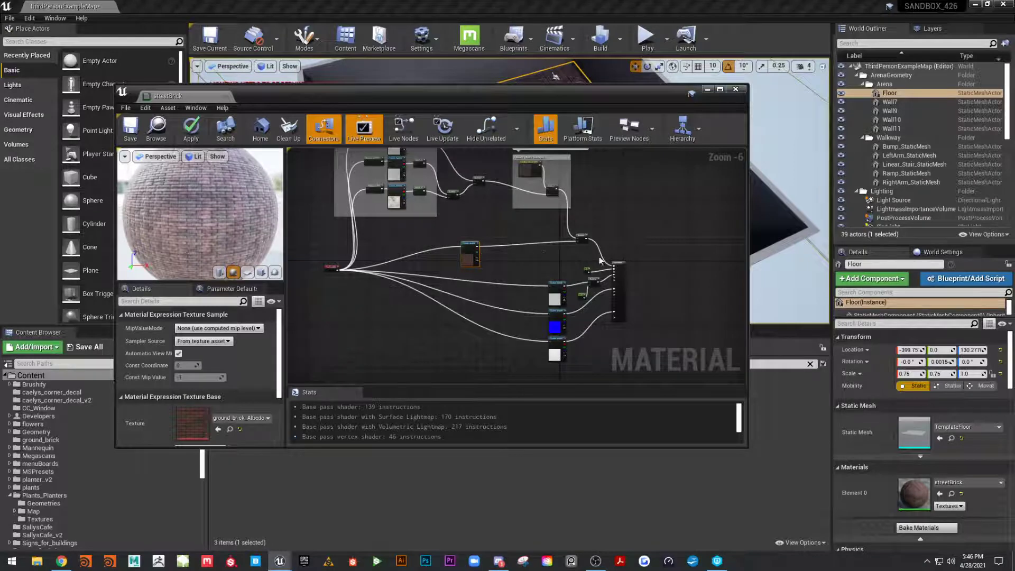
pyautogui.scroll(3)
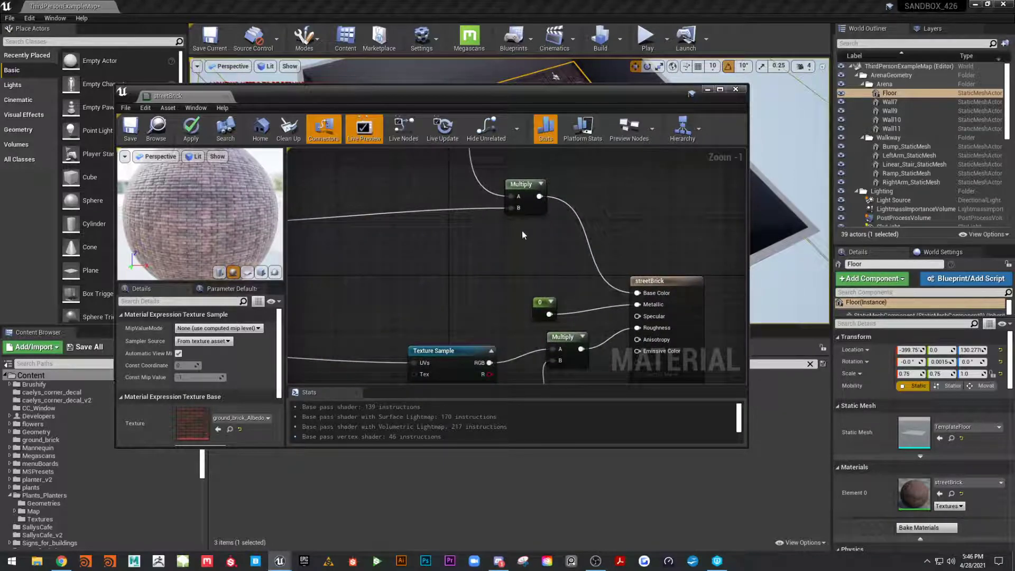
pyautogui.rightClick(524, 235)
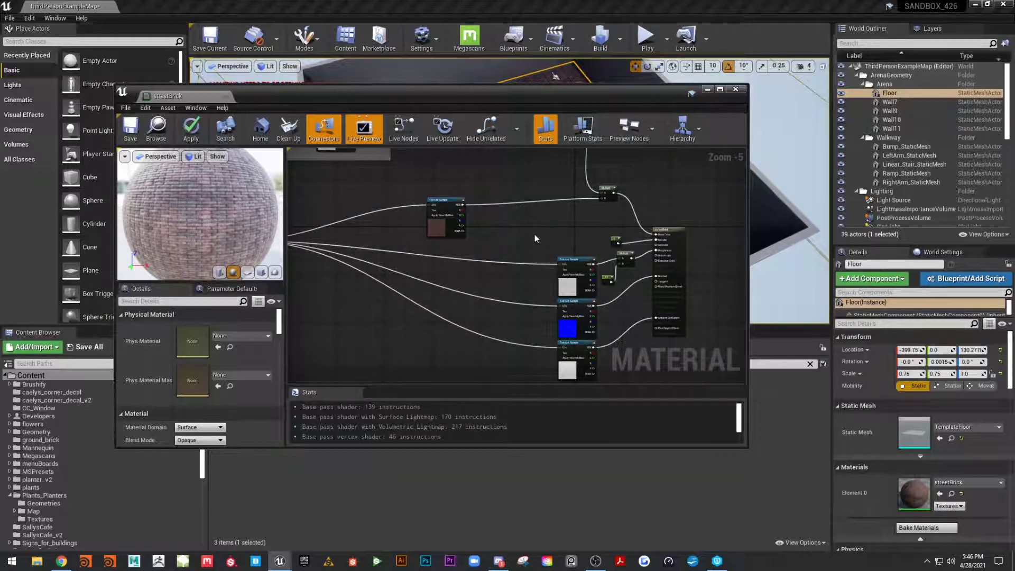
pyautogui.scroll(-3)
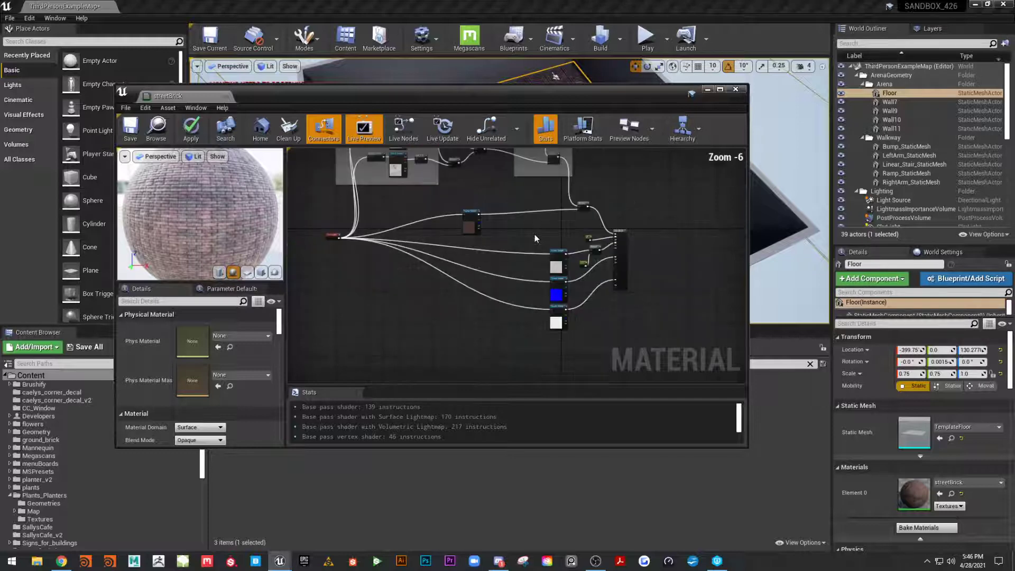
pyautogui.scroll(-3)
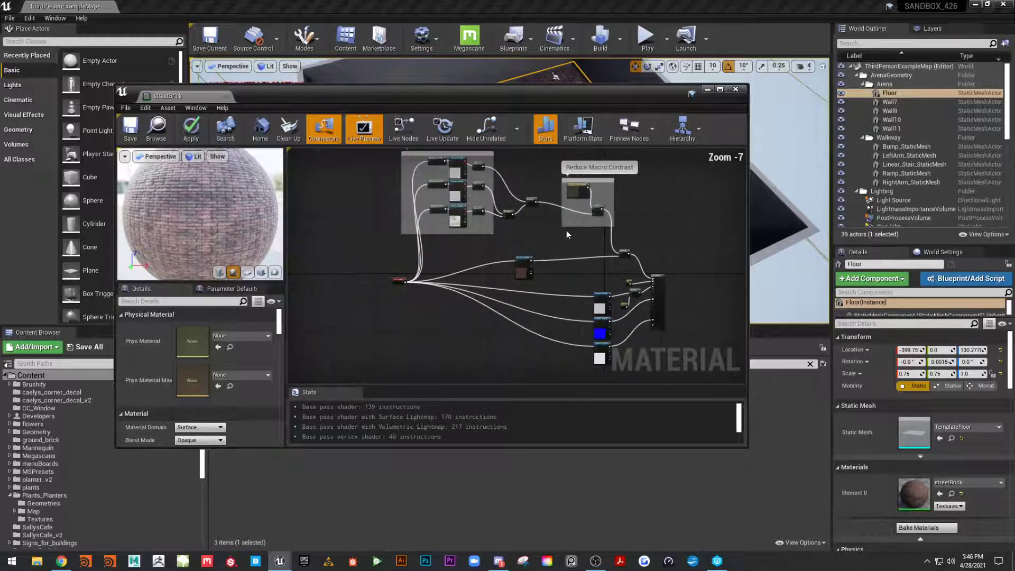
pyautogui.scroll(-3)
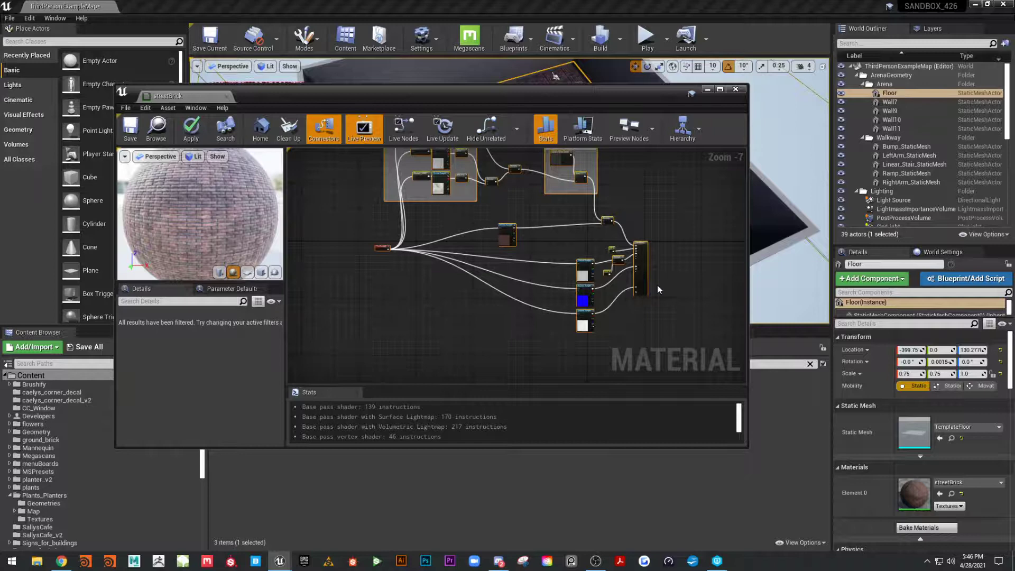
# Launch Notepad from Start search and paste the copied node graph text.
pyautogui.click(10, 560)
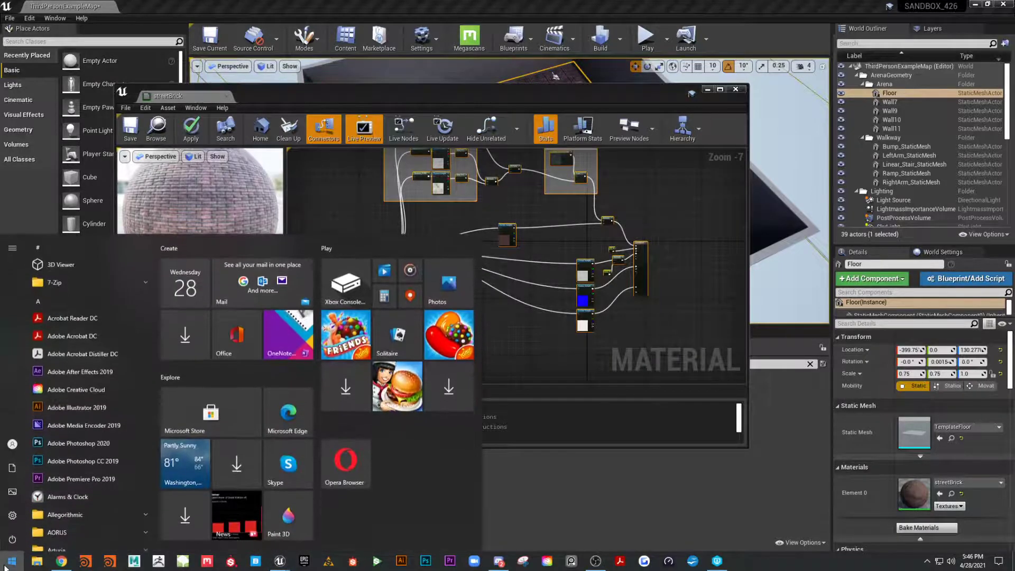
pyautogui.write('notepad')
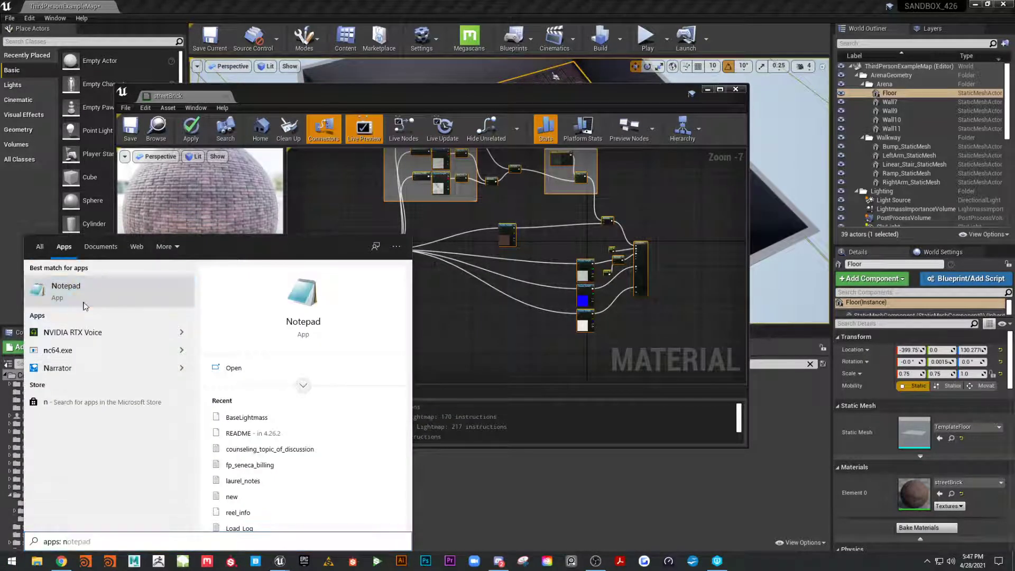
pyautogui.click(65, 290)
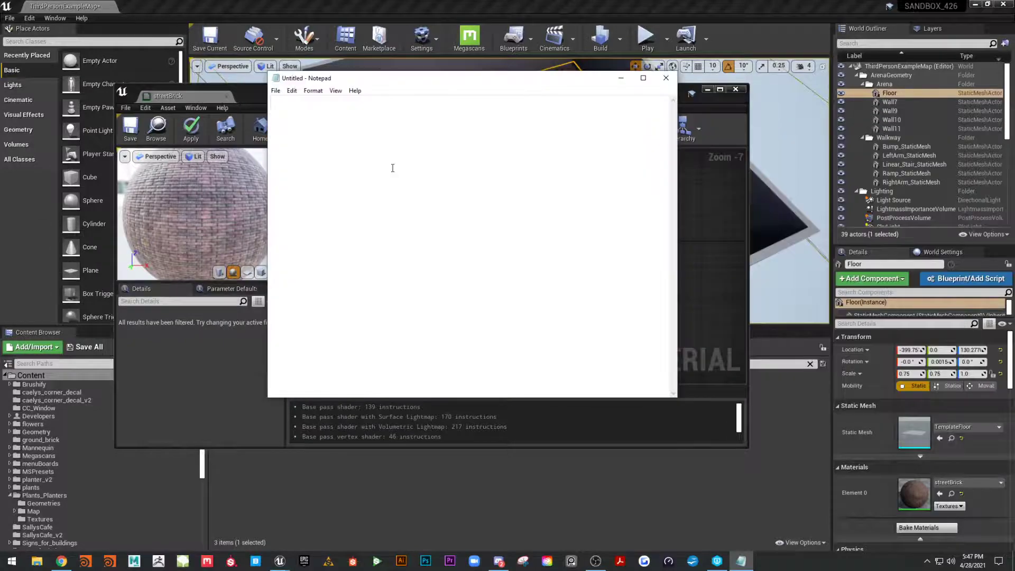
pyautogui.press('ctrl+v')
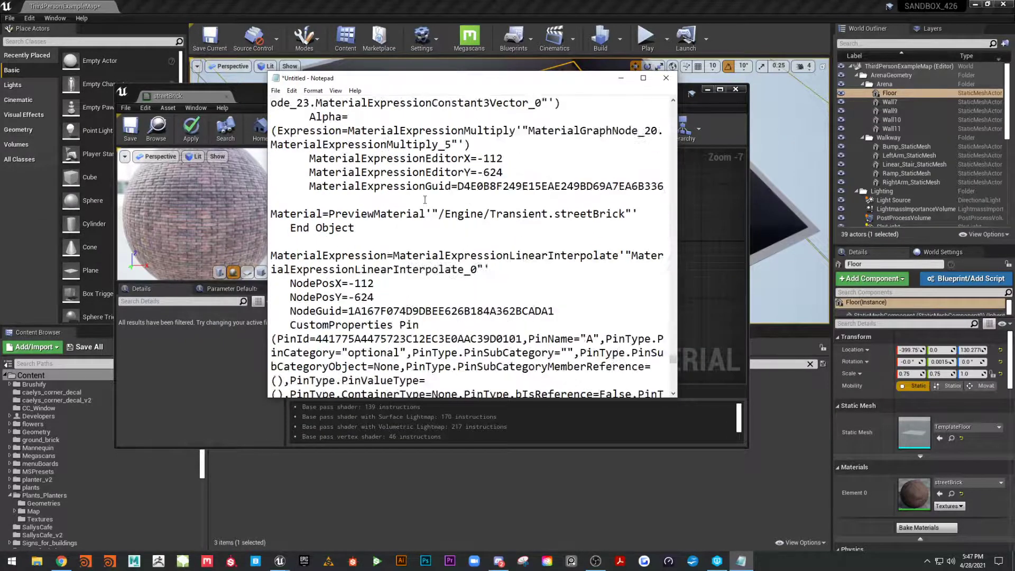
# Save the pasted text as 'street' on the Desktop.
pyautogui.scroll(3)
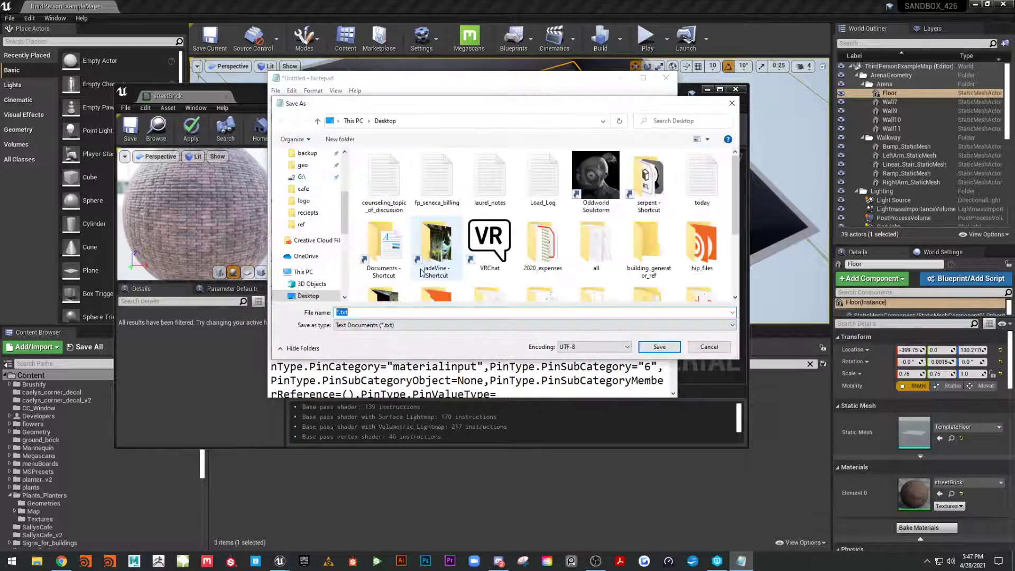
pyautogui.write('street')
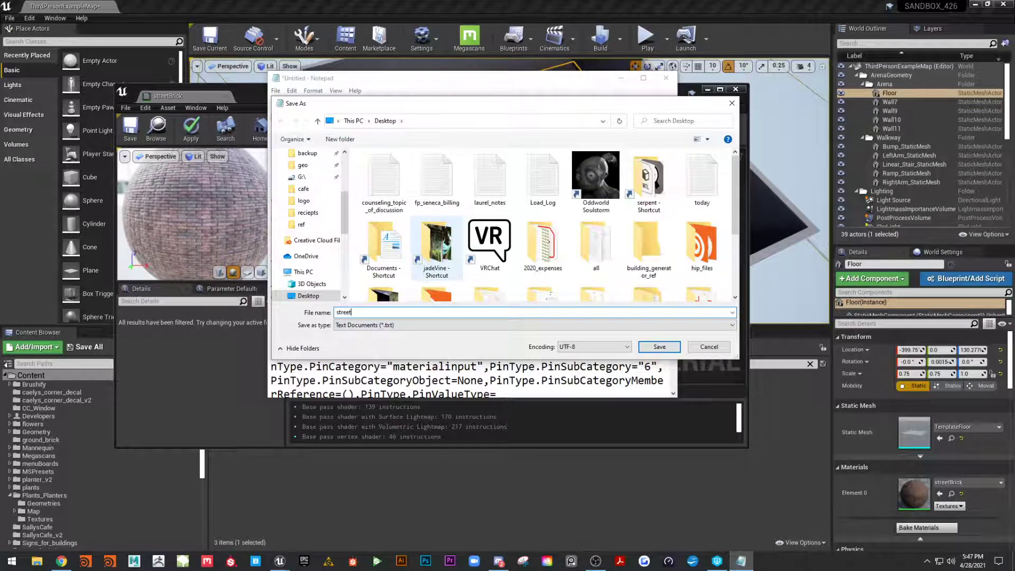
pyautogui.click(658, 346)
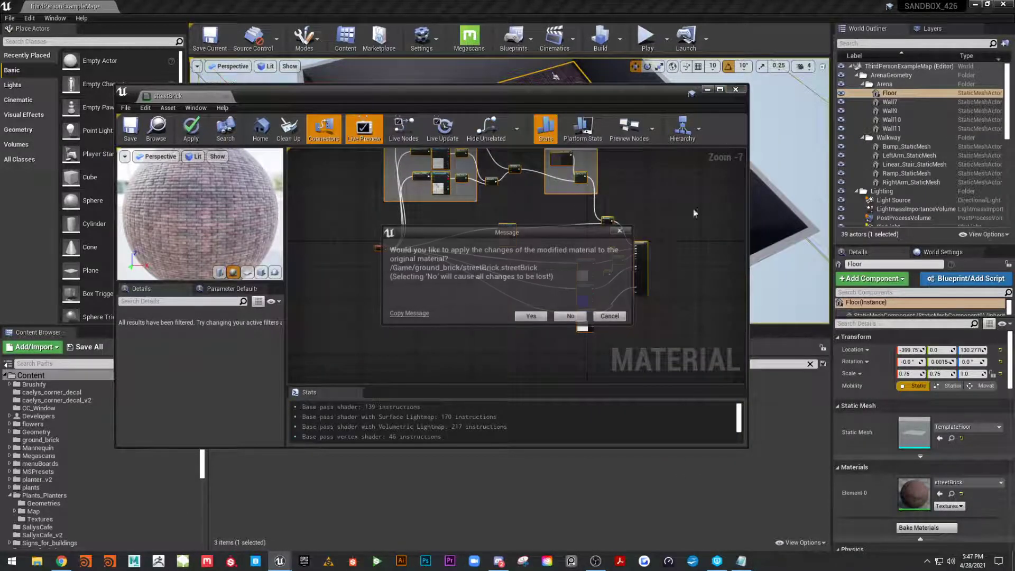
# Close streetBrick, create and open a new material, and paste in the copied brick node network.
pyautogui.click(530, 317)
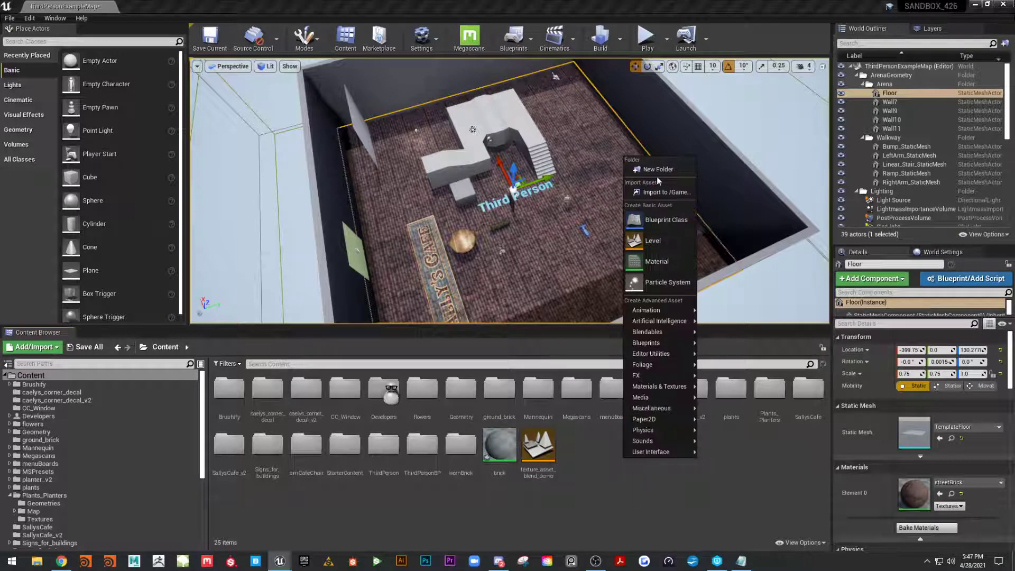
pyautogui.click(655, 261)
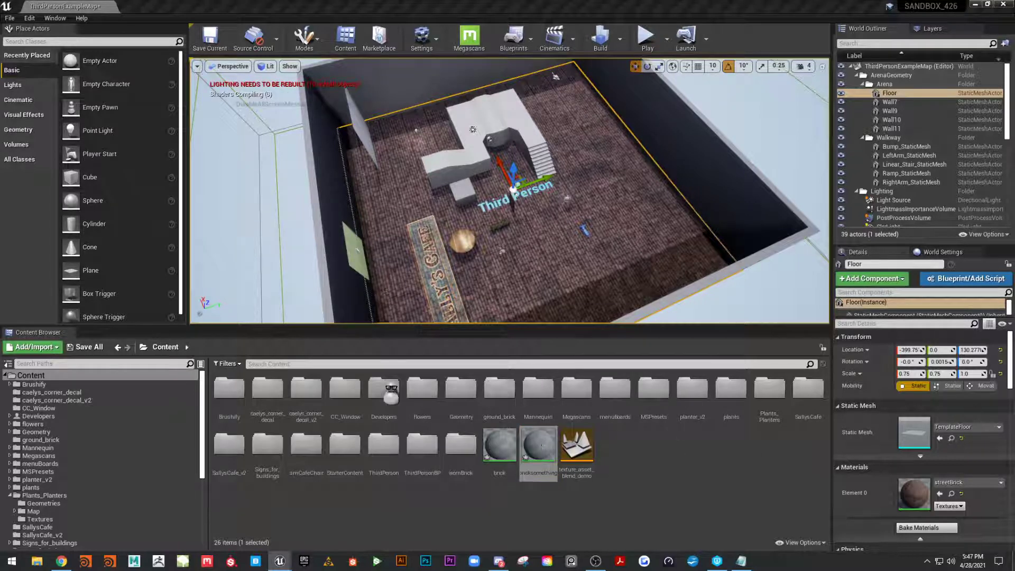
pyautogui.doubleClick(538, 447)
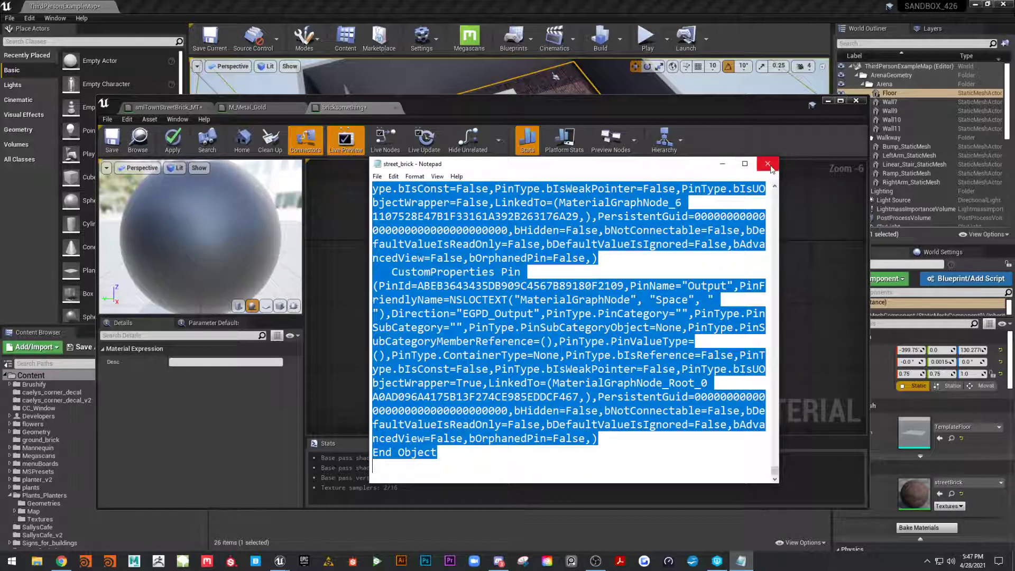
pyautogui.click(768, 164)
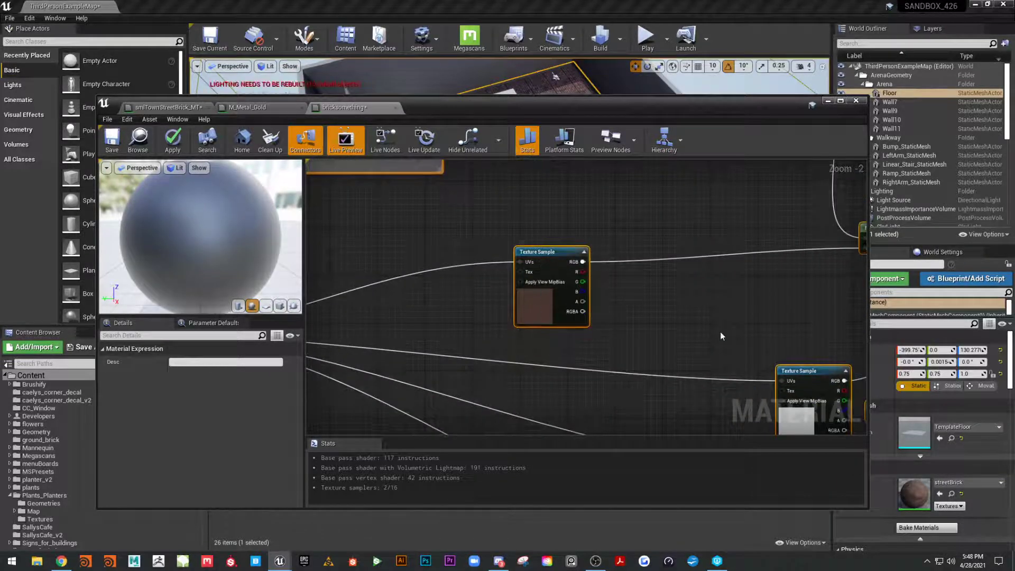
pyautogui.scroll(-3)
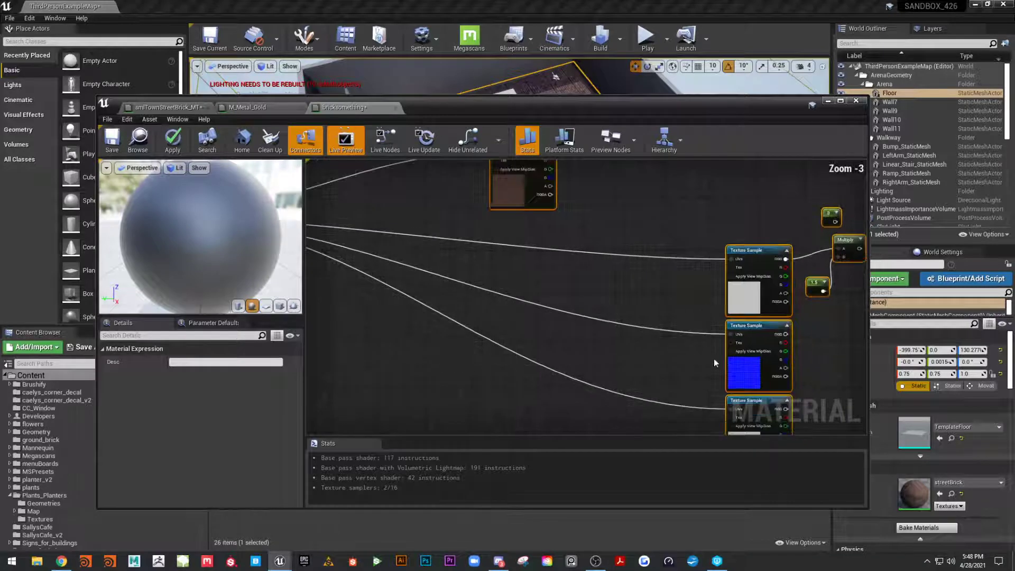
pyautogui.scroll(-3)
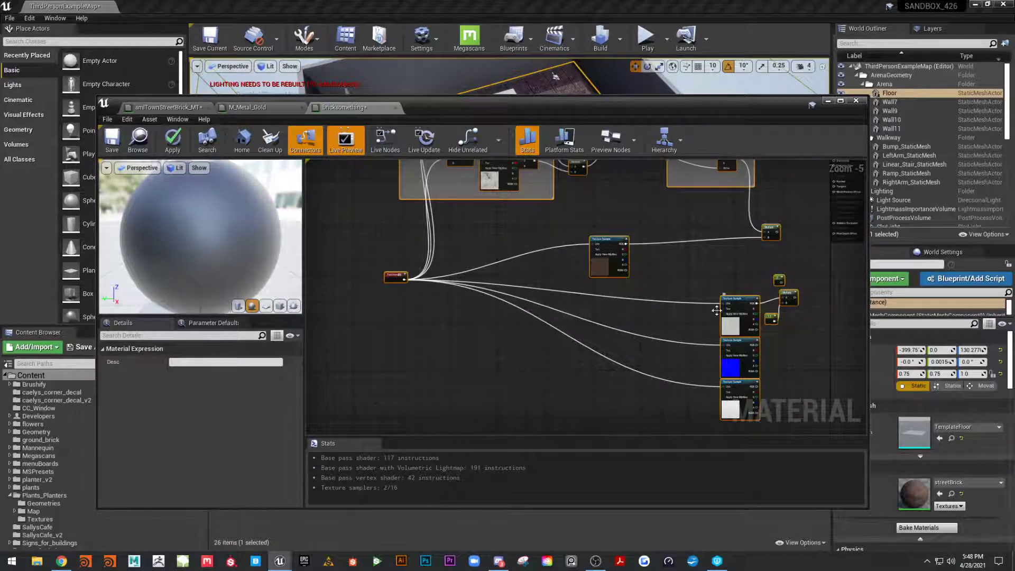
pyautogui.click(740, 350)
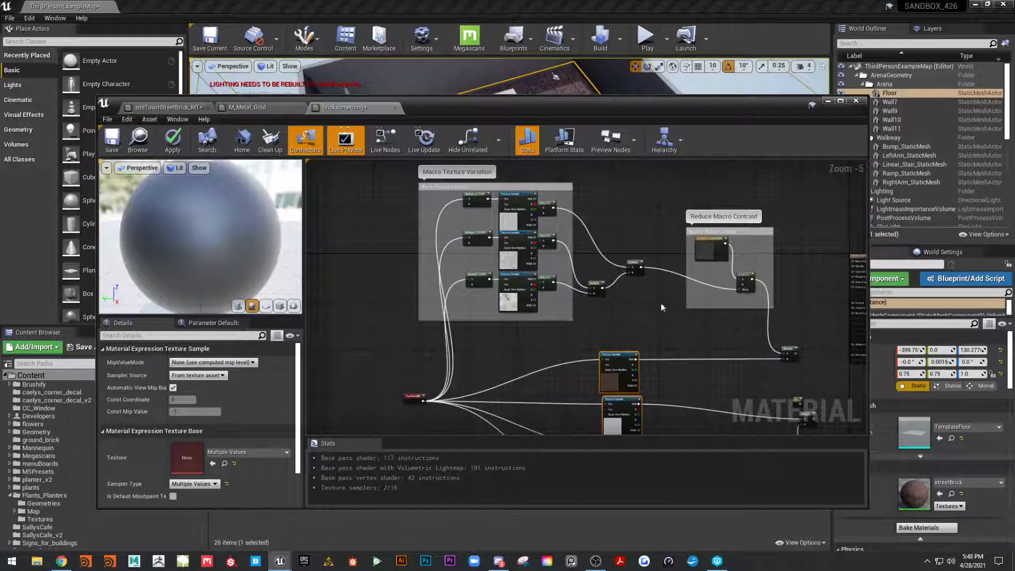
pyautogui.moveTo(564, 322)
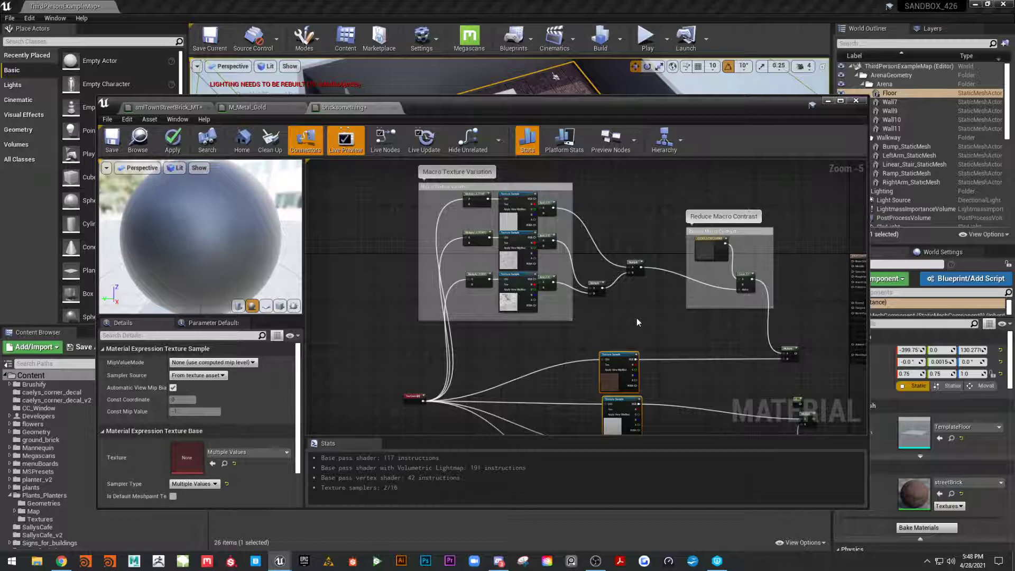
pyautogui.moveTo(595, 561)
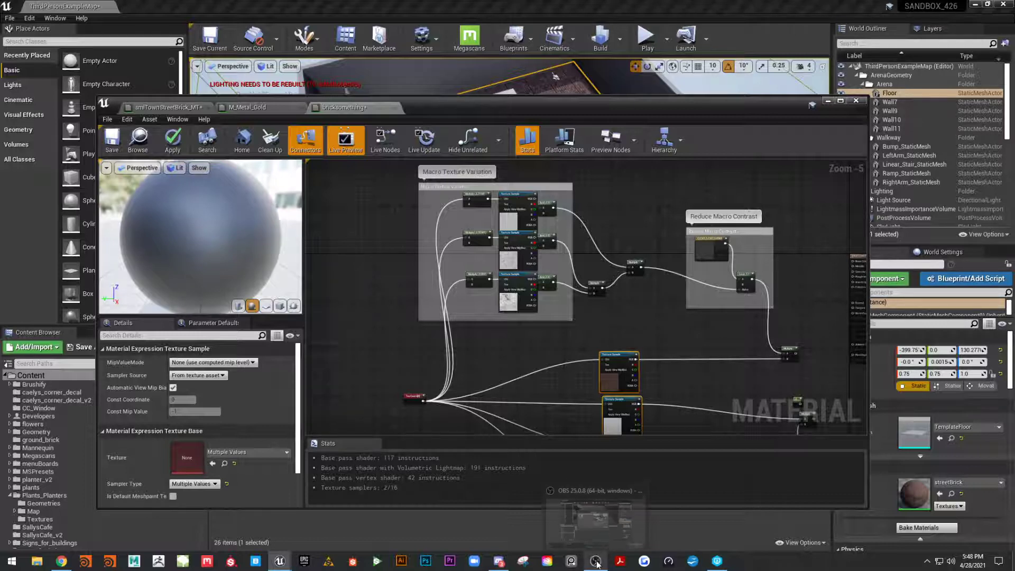